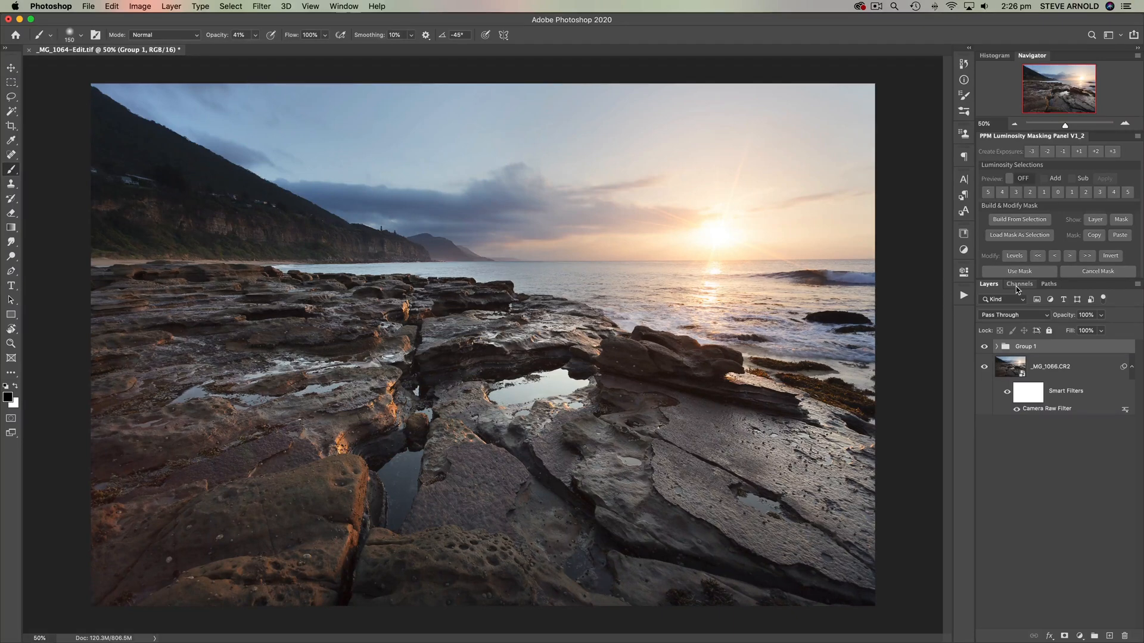
Switch to the Channels panel to show the RGB, Red, Green and Blue channels.
left_click(1019, 283)
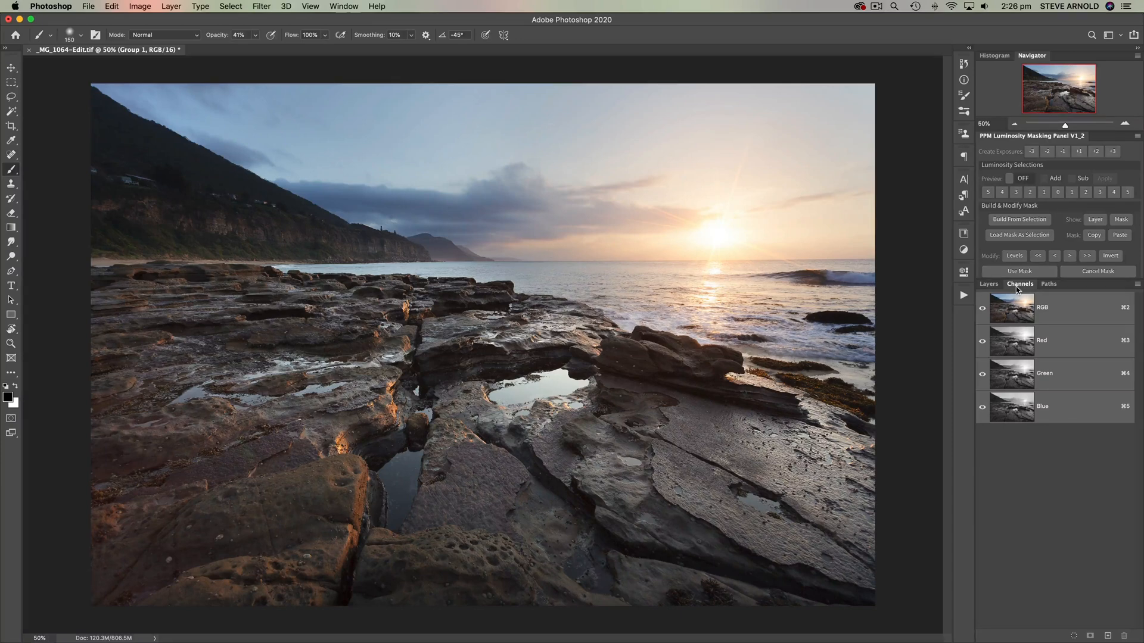
mouse_move(1068, 325)
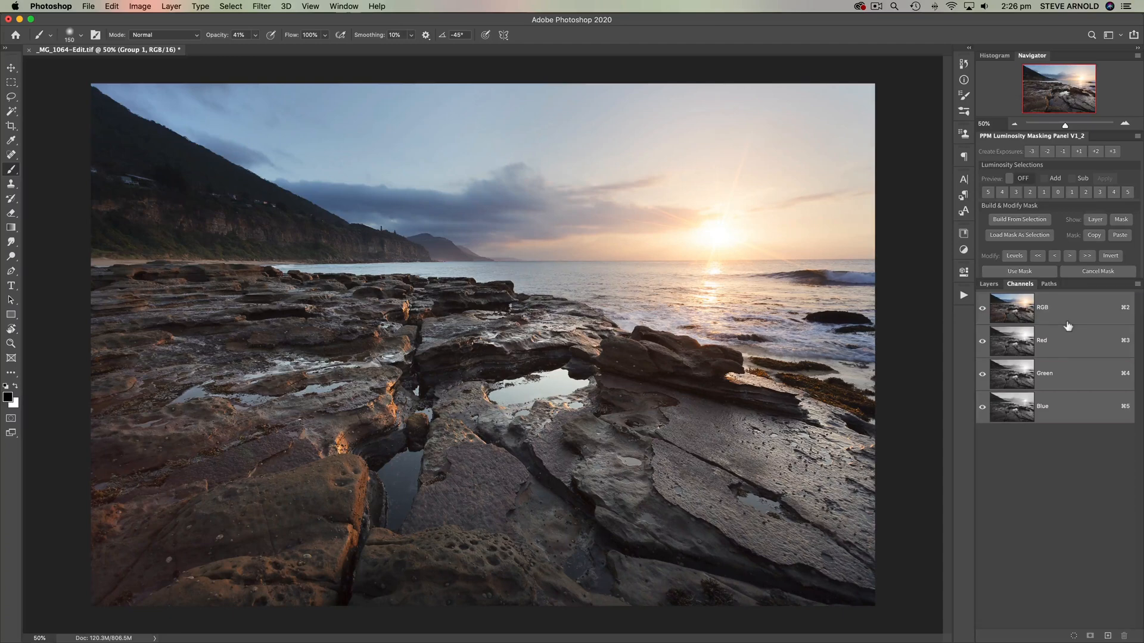
mouse_move(1040, 439)
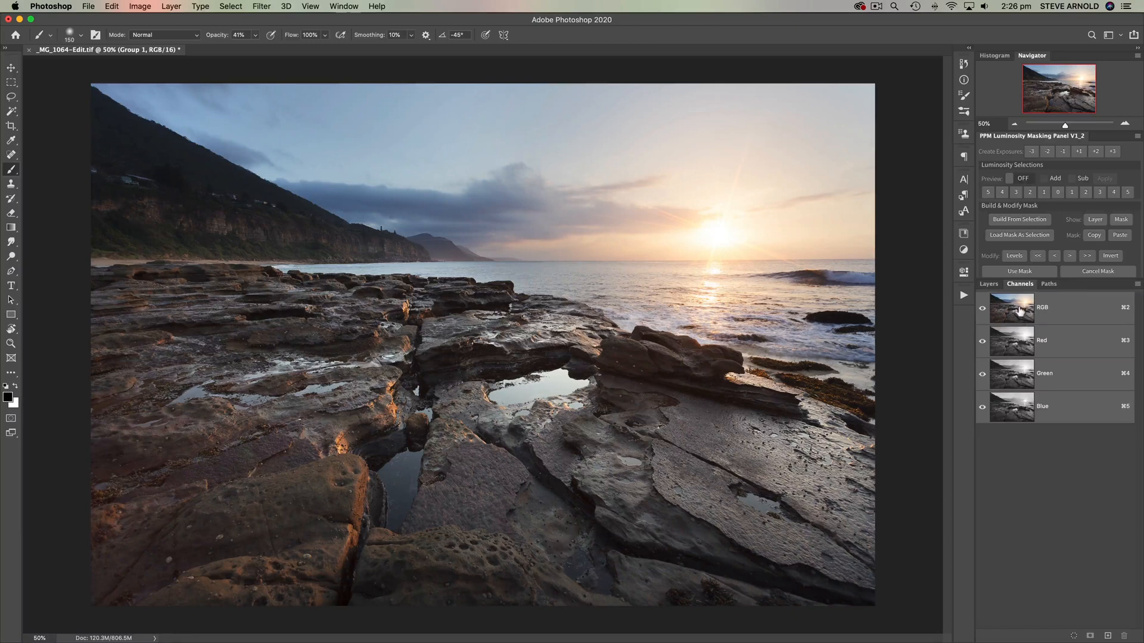
mouse_move(1012, 308)
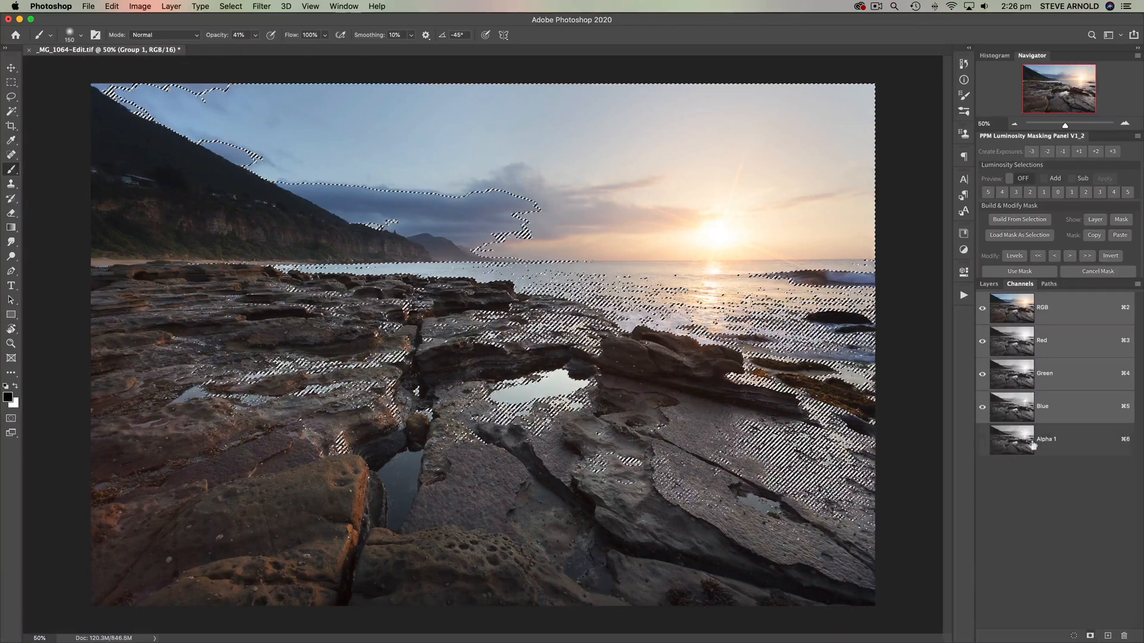
Rename the saved luminosity channel H and its inverted duplicate S.
left_click(1046, 439)
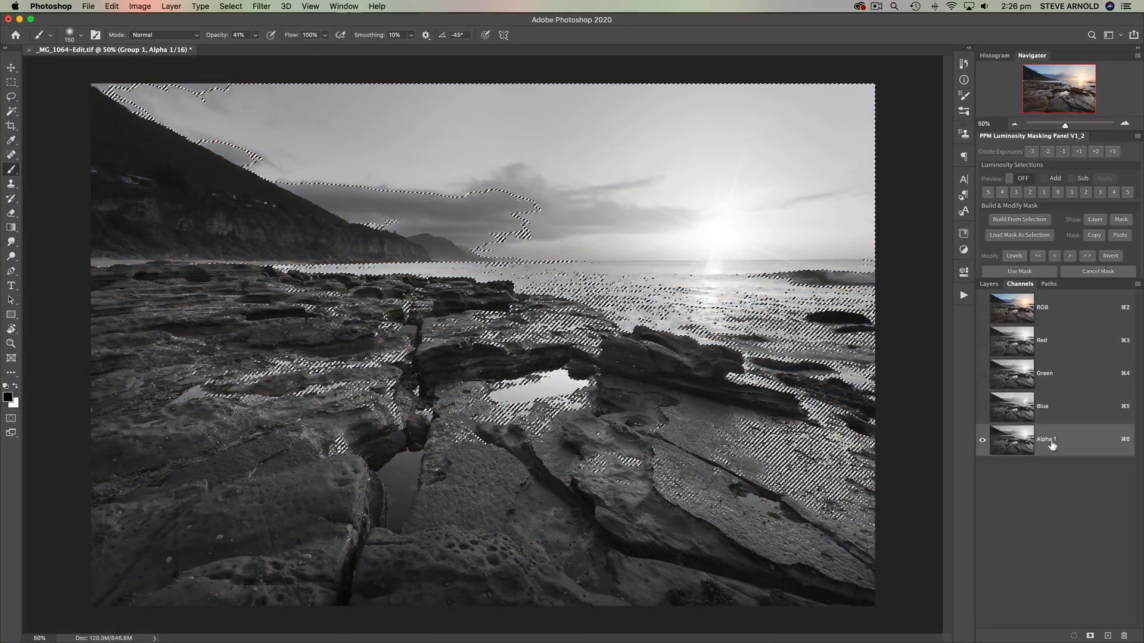
double_click(1045, 439)
type("H")
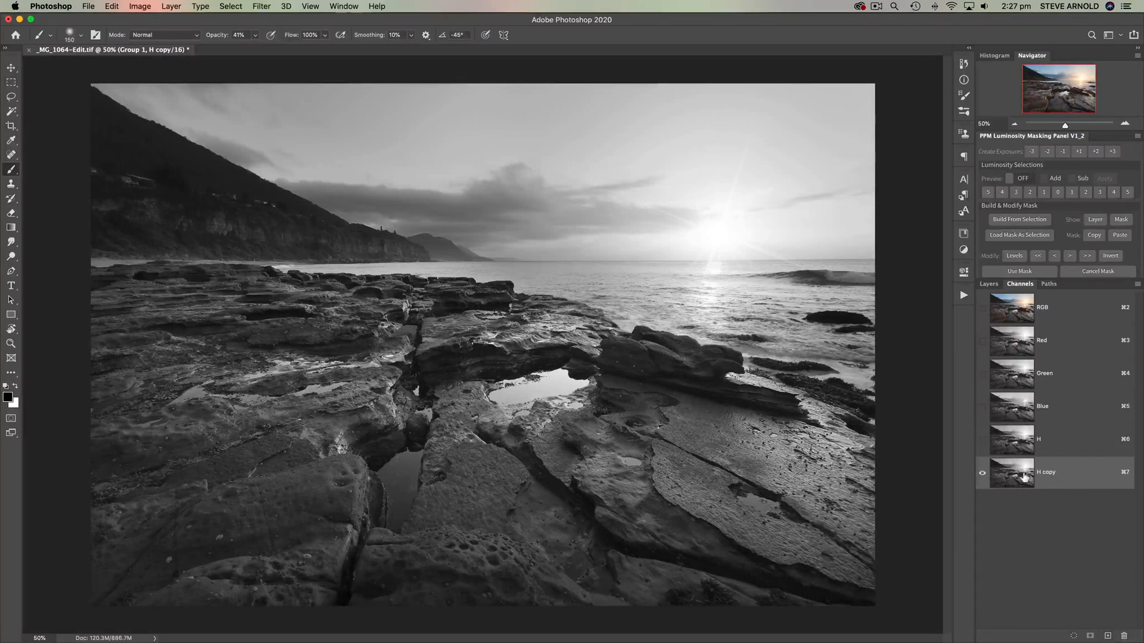
double_click(1046, 472)
type("S")
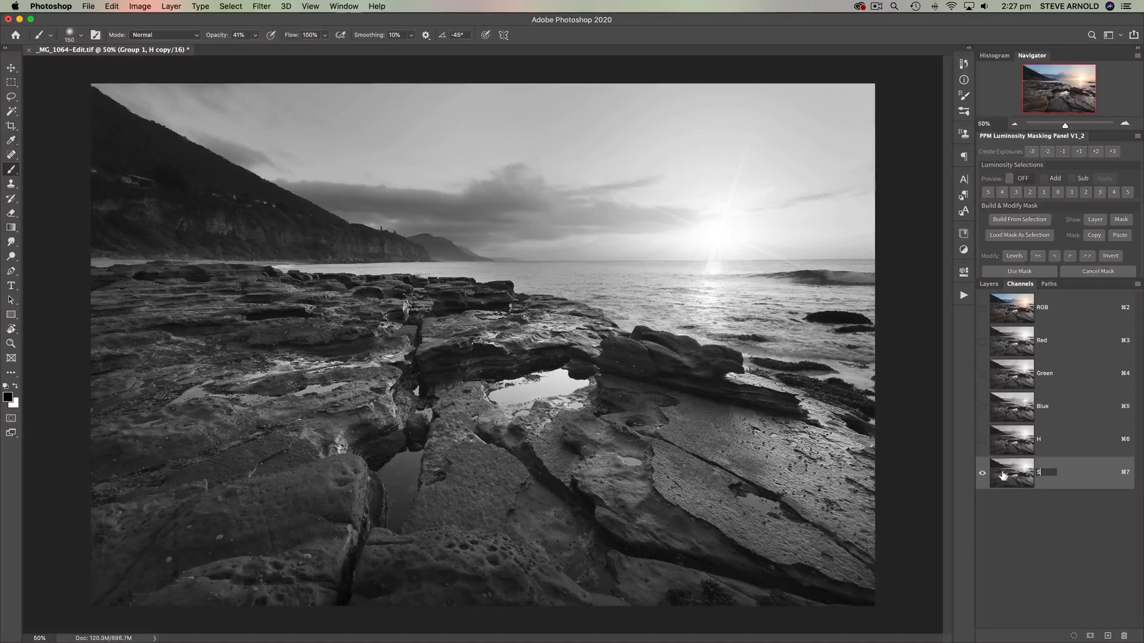
mouse_move(1004, 475)
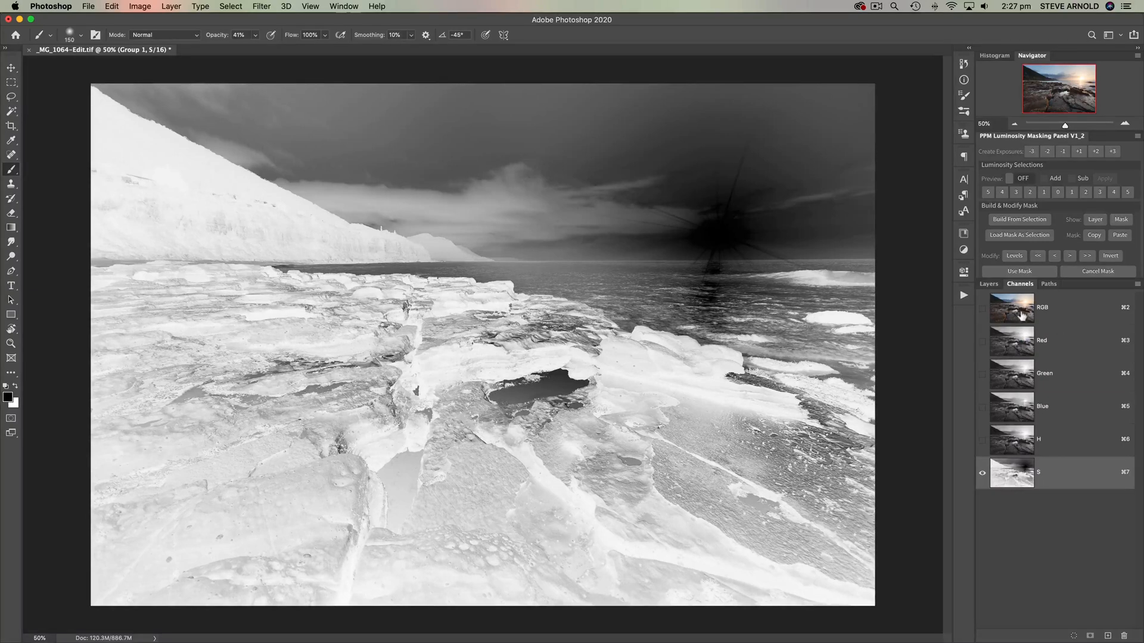
mouse_move(1012, 309)
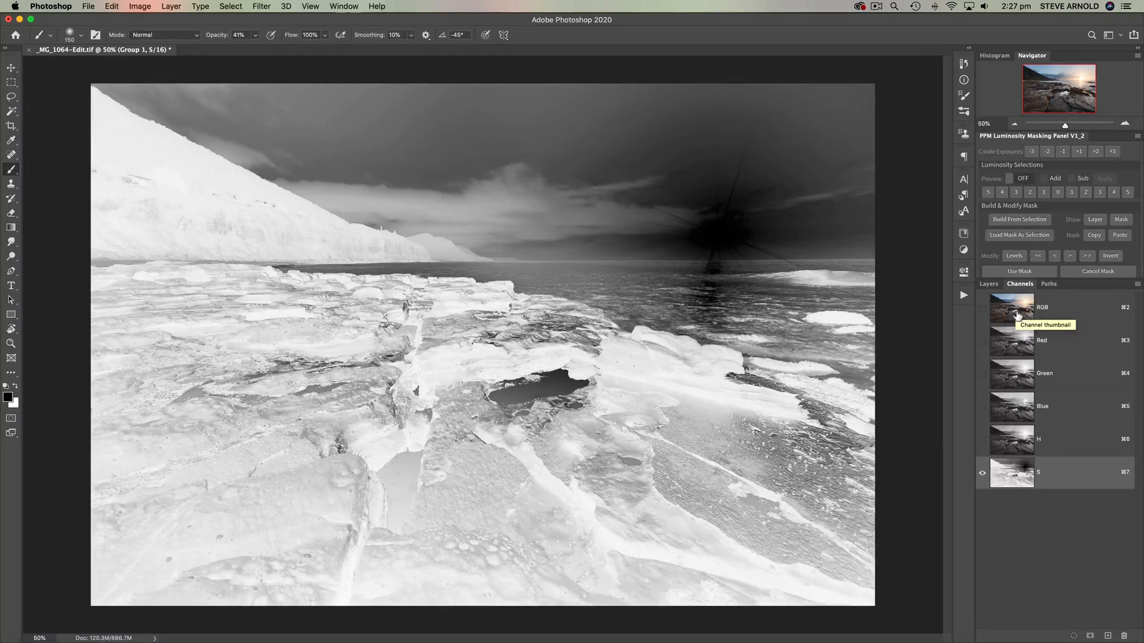
From RGB, subtract the S shadows channel from the selection and dismiss the faint-selection warning.
left_click(1042, 307)
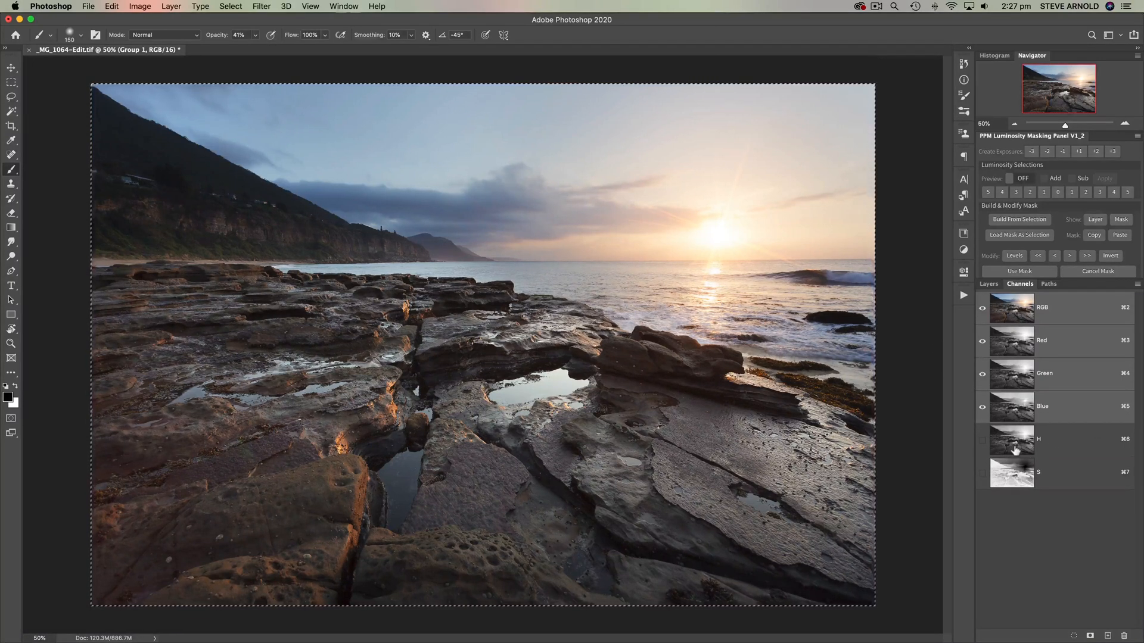
mouse_move(1017, 448)
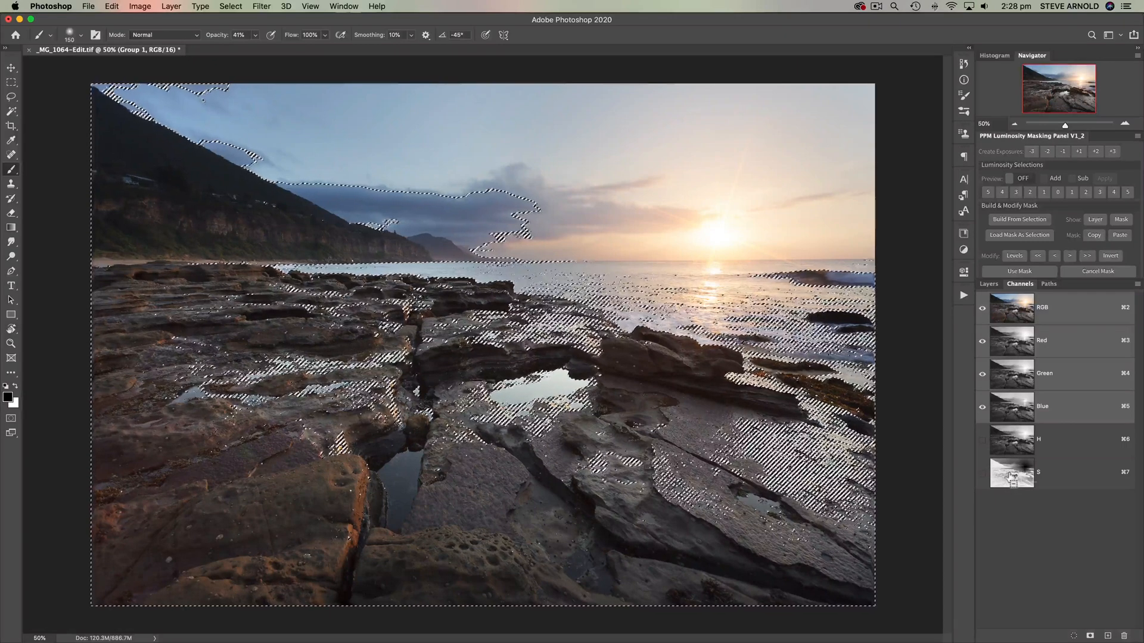
left_click(1011, 472)
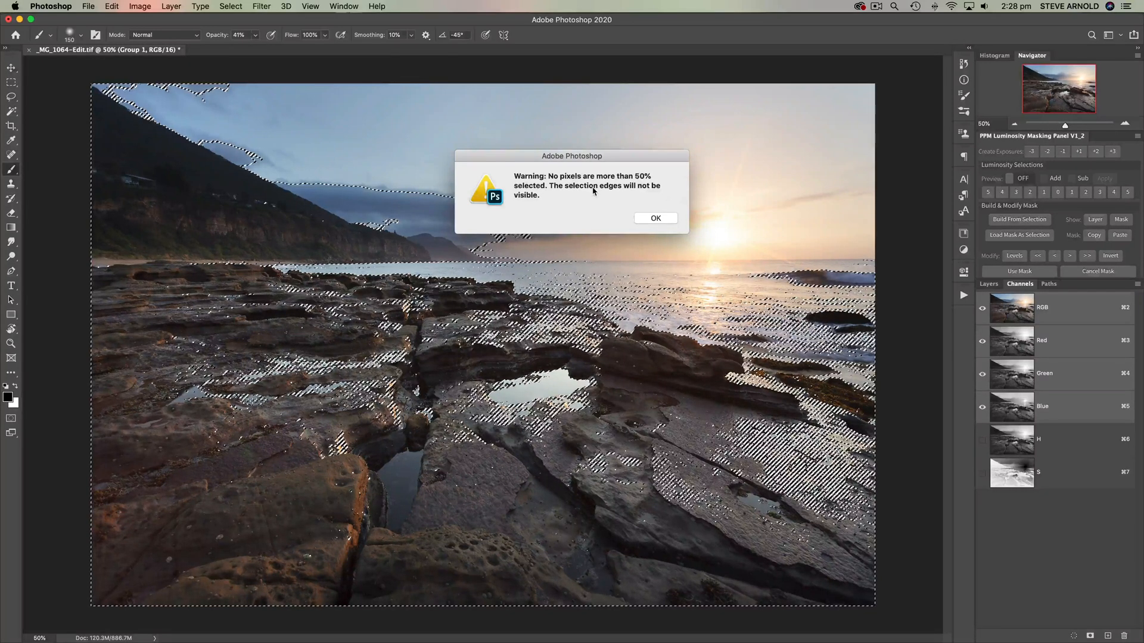
mouse_move(595, 218)
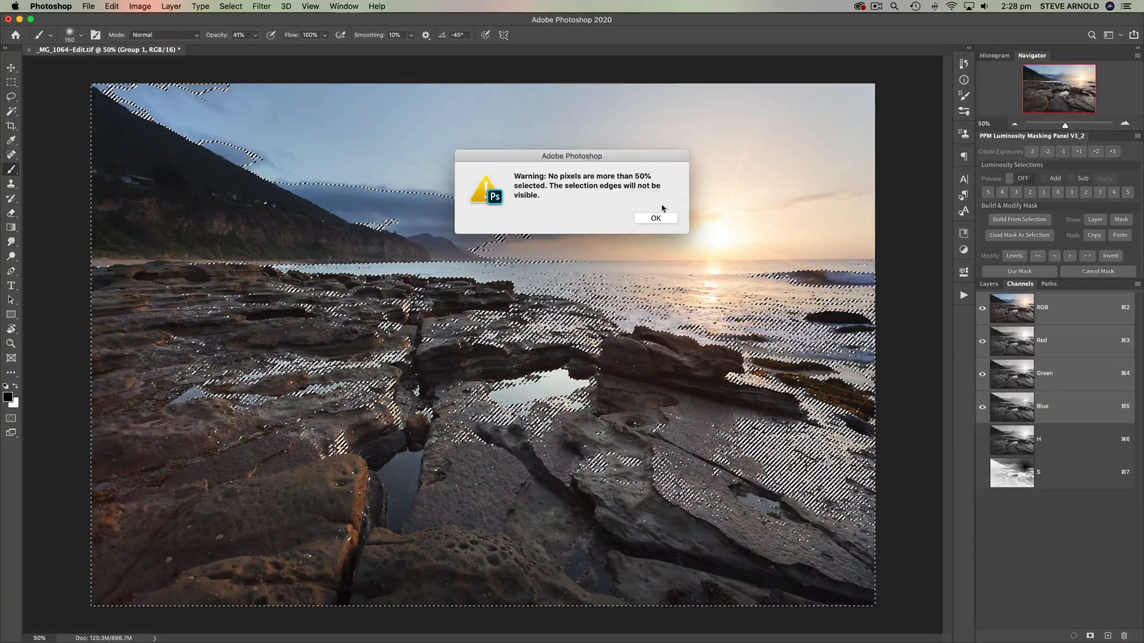
left_click(655, 219)
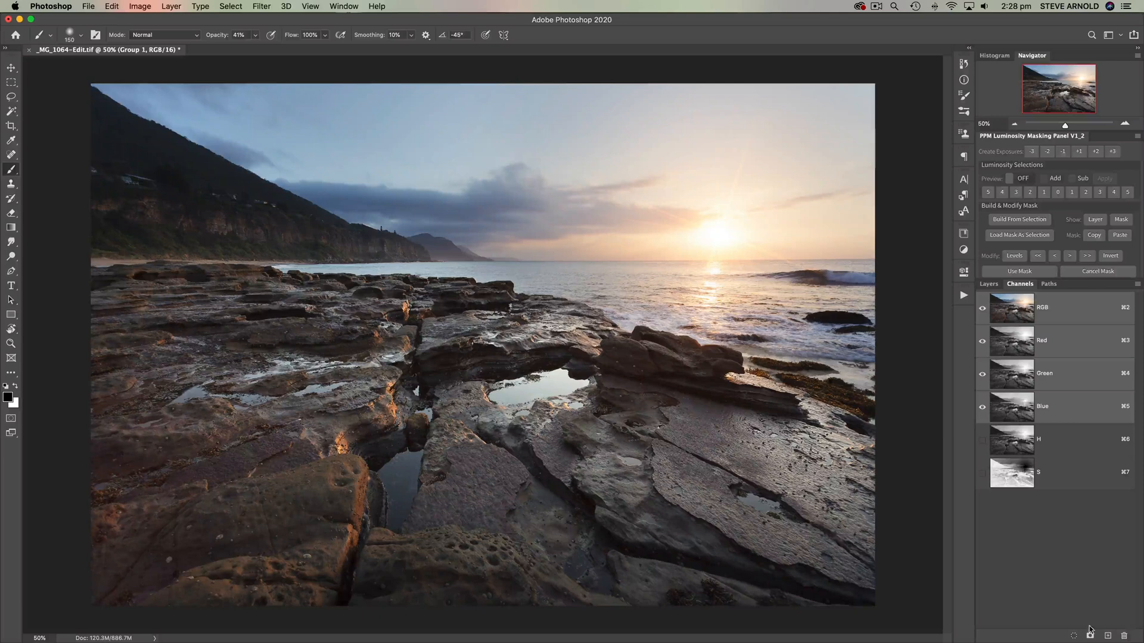
mouse_move(1091, 631)
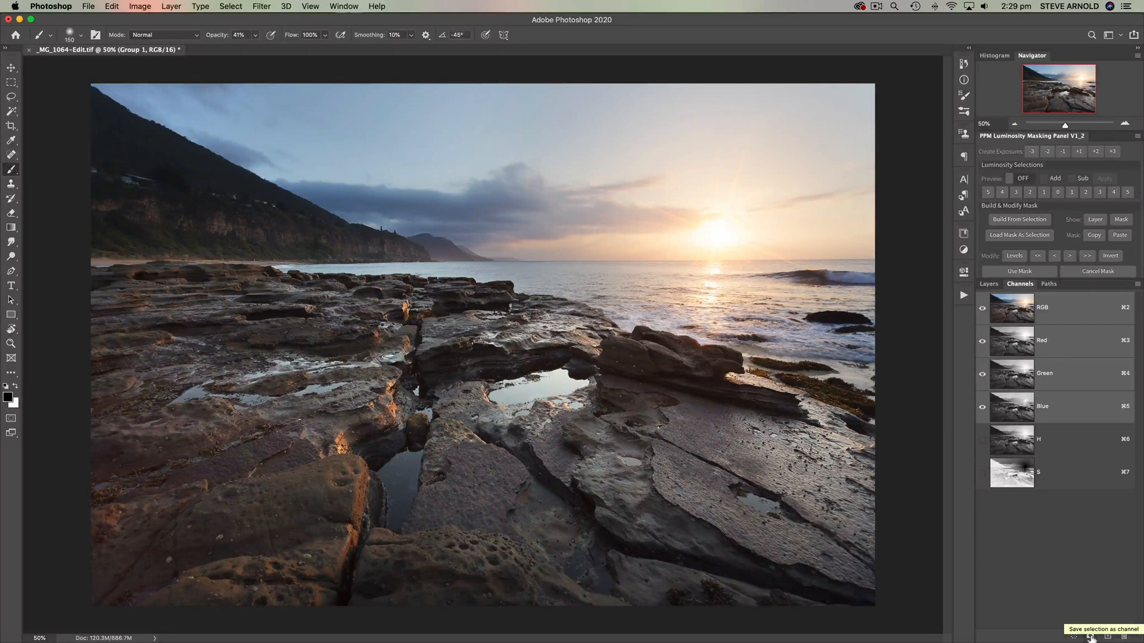
Save the selection as channel 'M', dismiss the warning, and return to the RGB composite.
left_click(1091, 637)
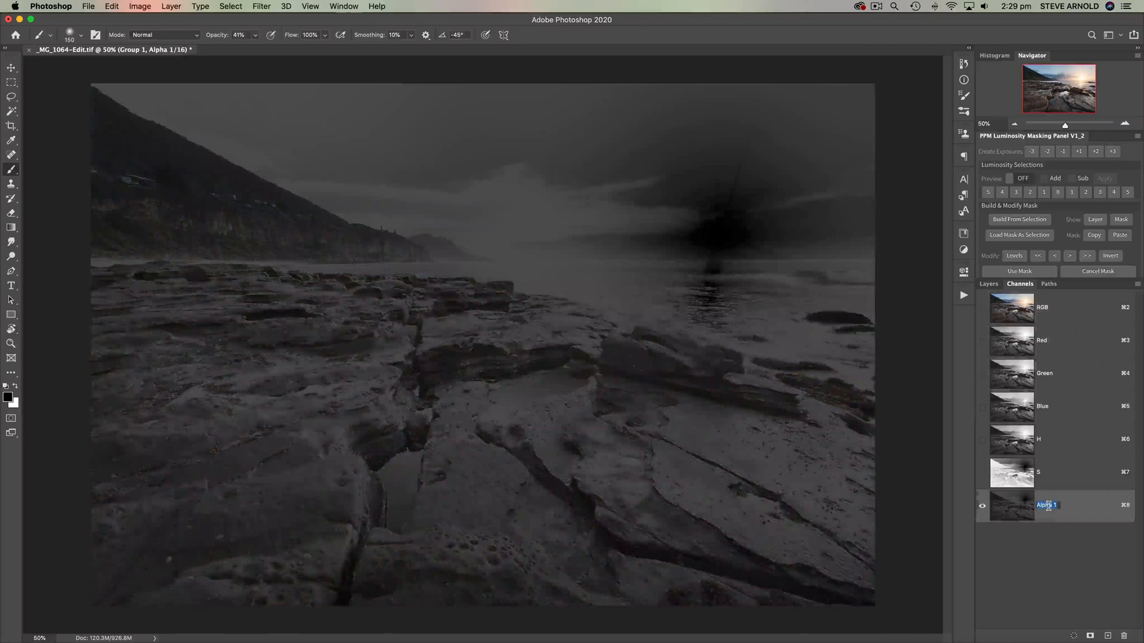
type("M")
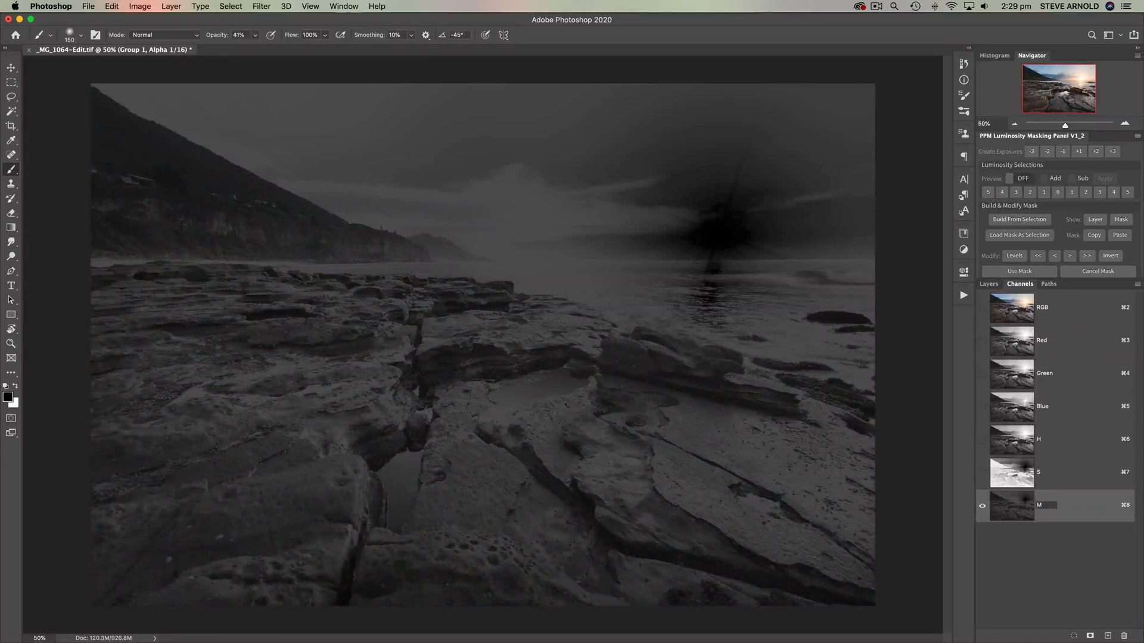
left_click(1040, 505)
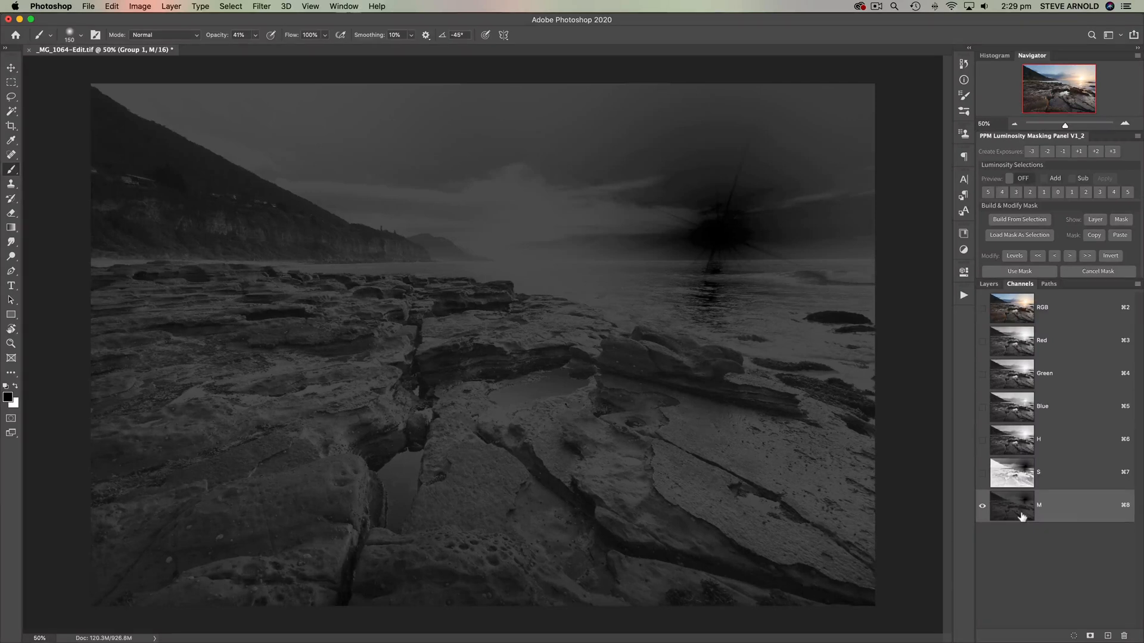
mouse_move(1029, 519)
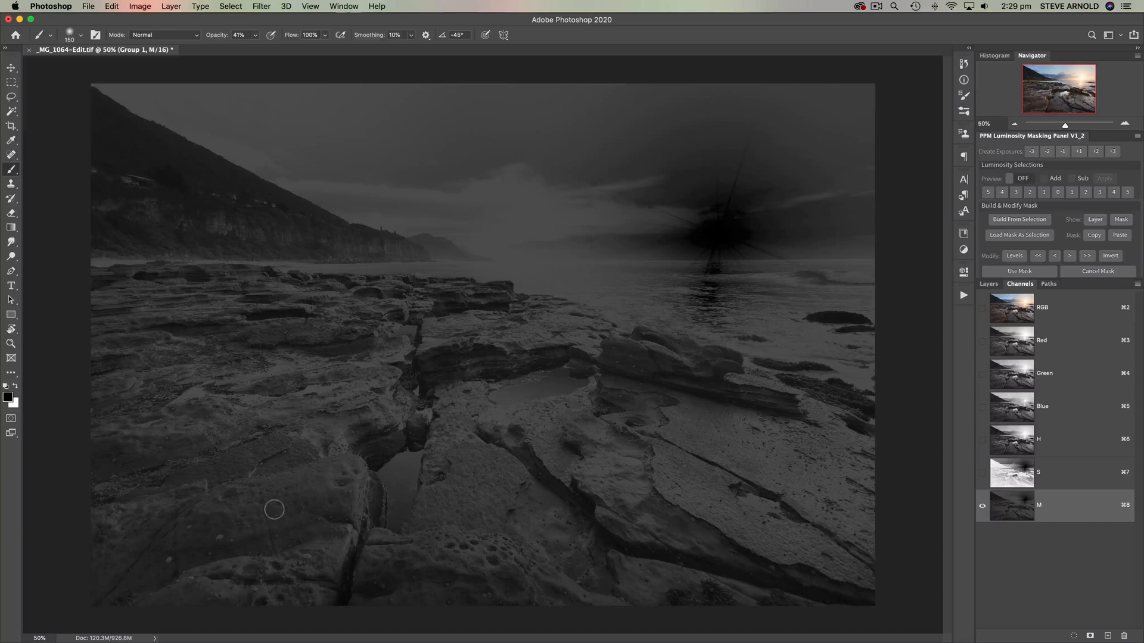
mouse_move(614, 569)
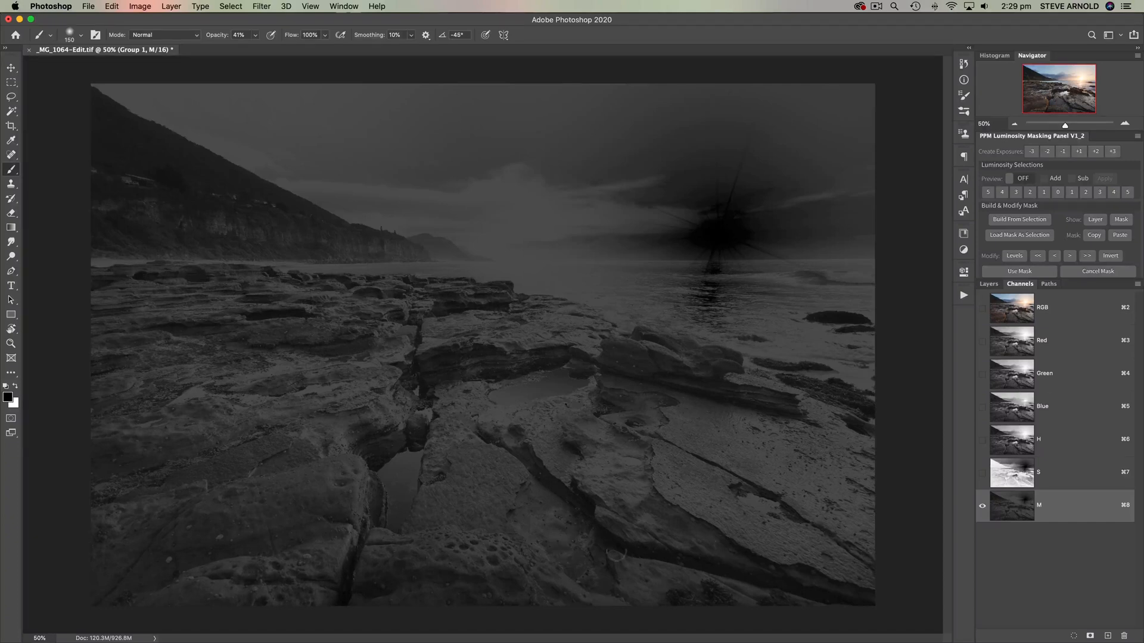
mouse_move(857, 536)
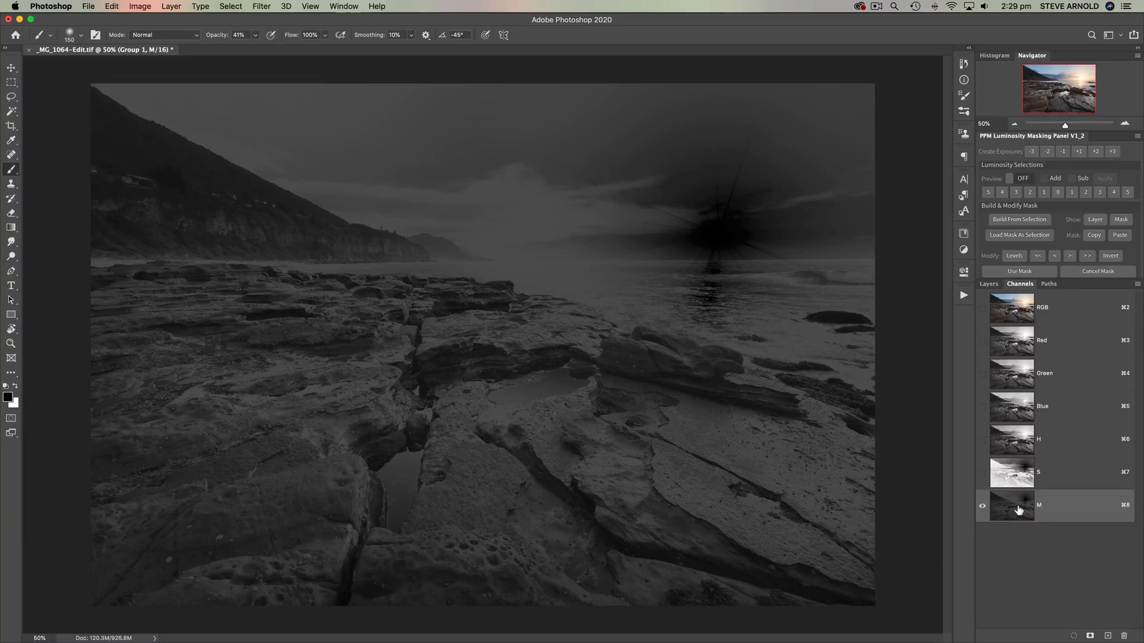
mouse_move(1013, 507)
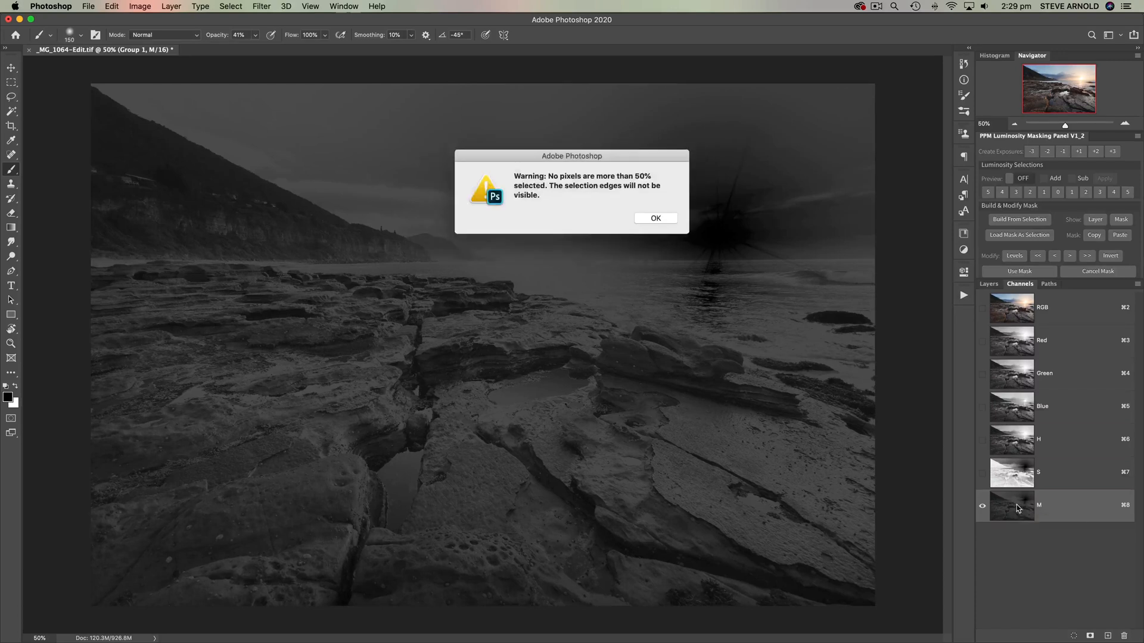
mouse_move(595, 190)
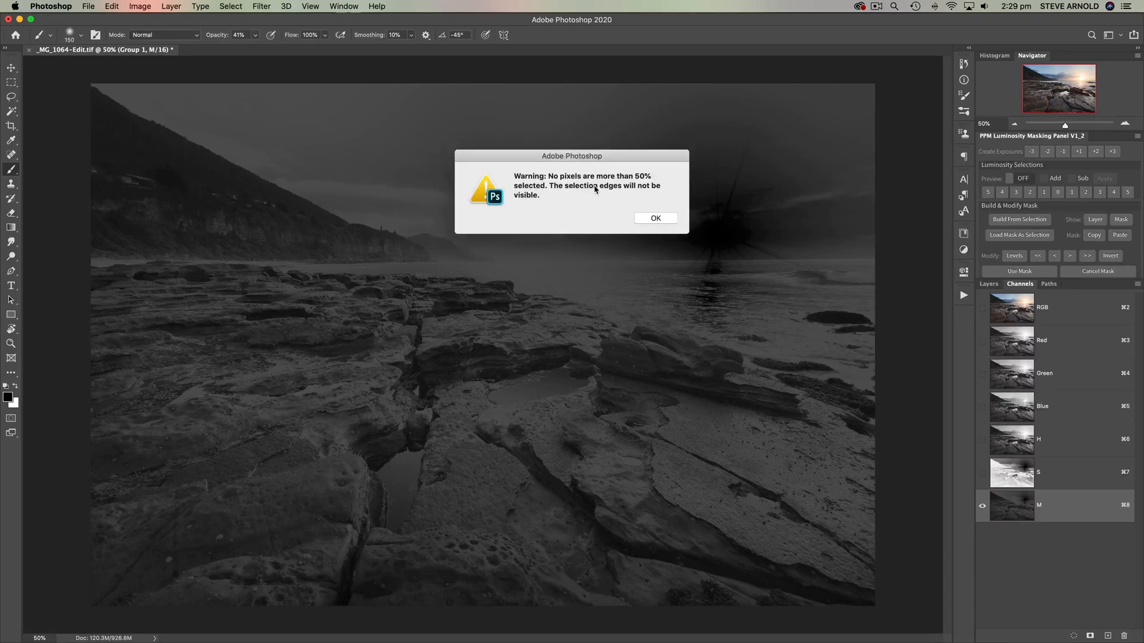
mouse_move(651, 211)
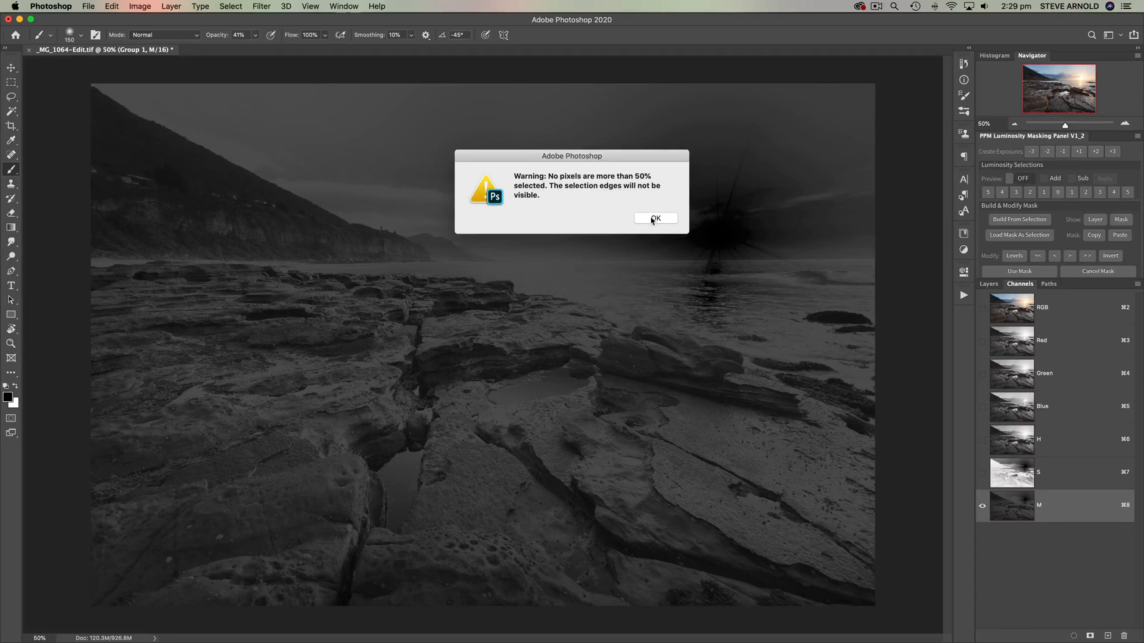
left_click(655, 218)
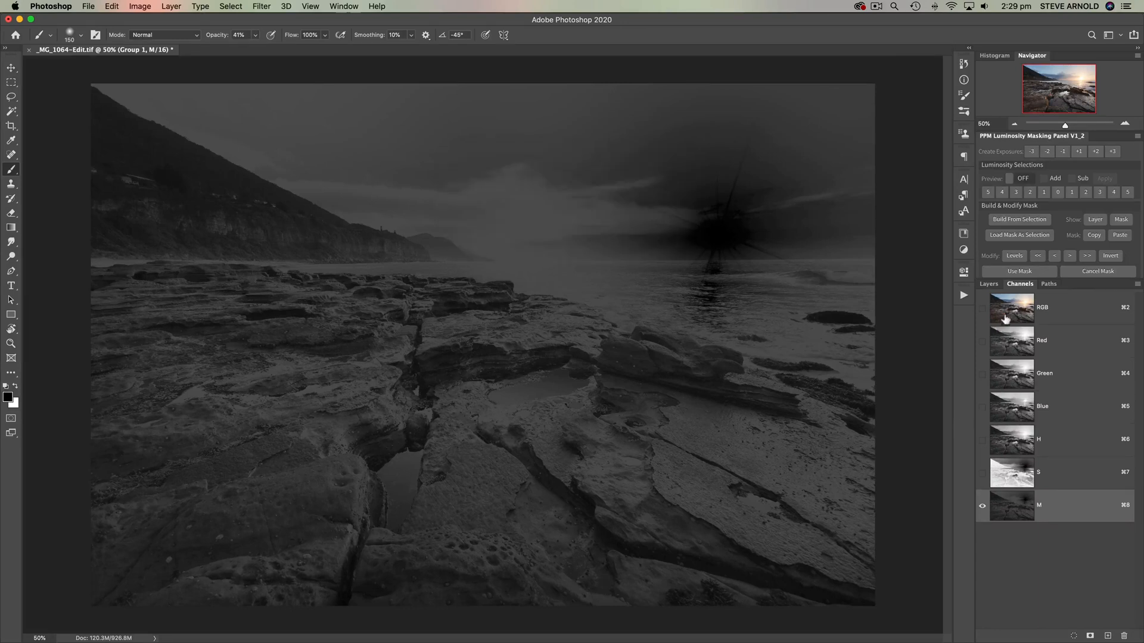
left_click(1042, 308)
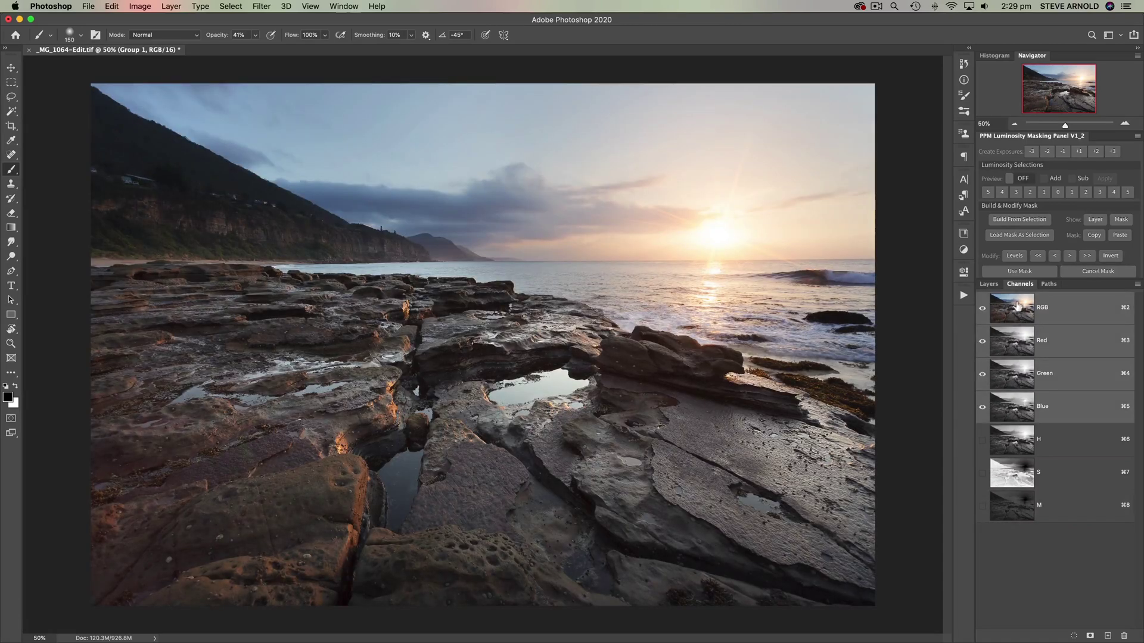
Add Curves 2 with the upper curve raised and the lower curve pulled down.
left_click(989, 284)
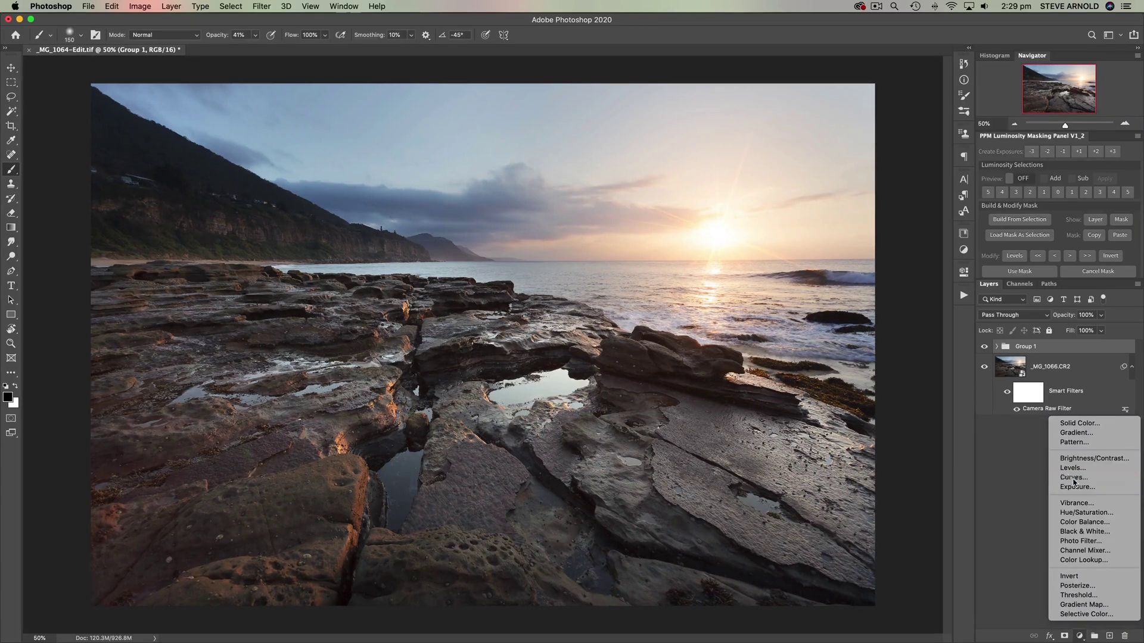
left_click(1071, 478)
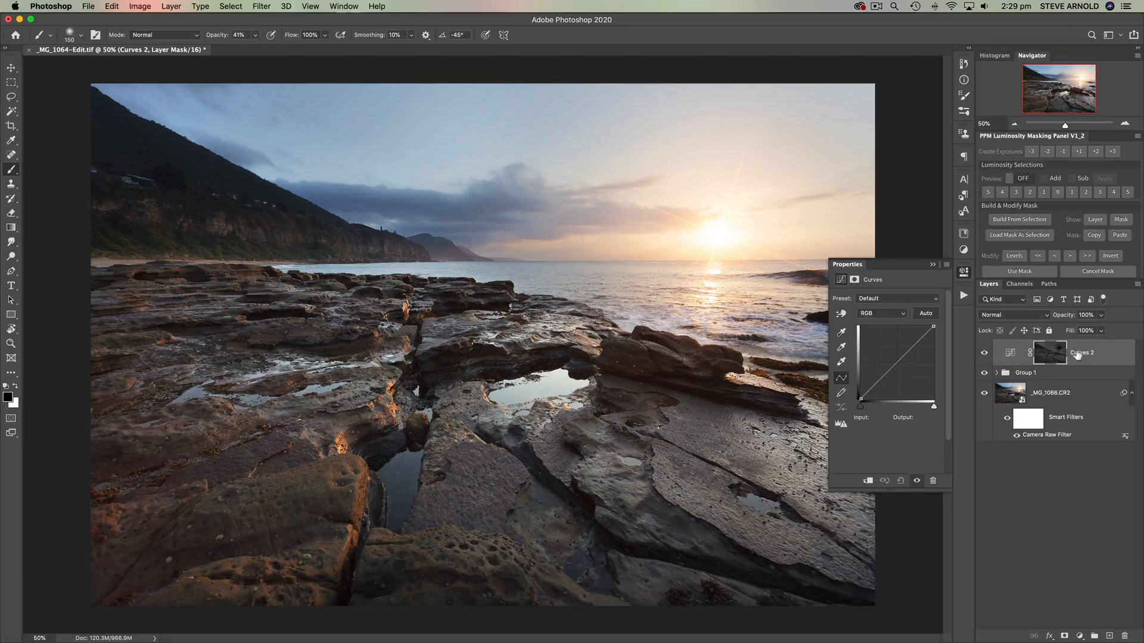
mouse_move(1056, 359)
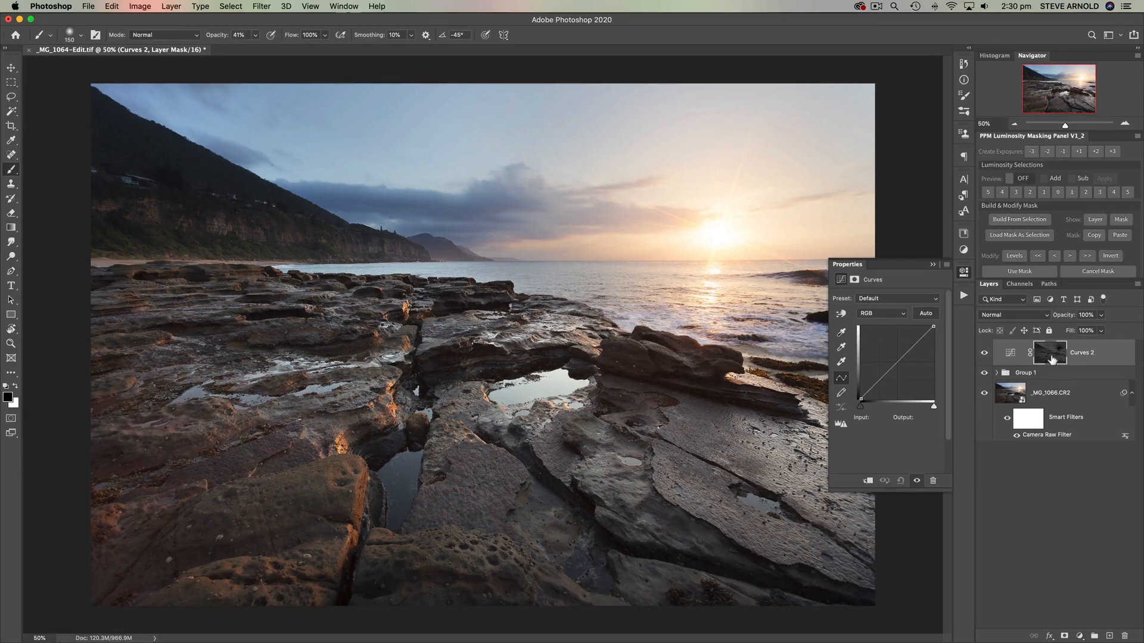
left_click(916, 350)
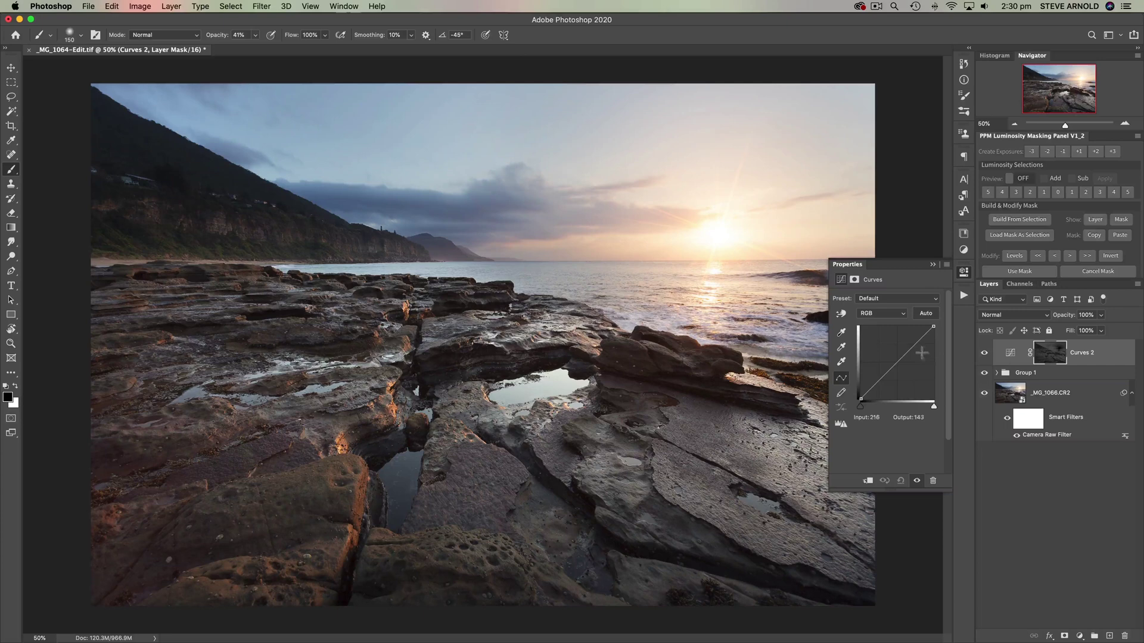
left_click_drag(903, 367, 916, 337)
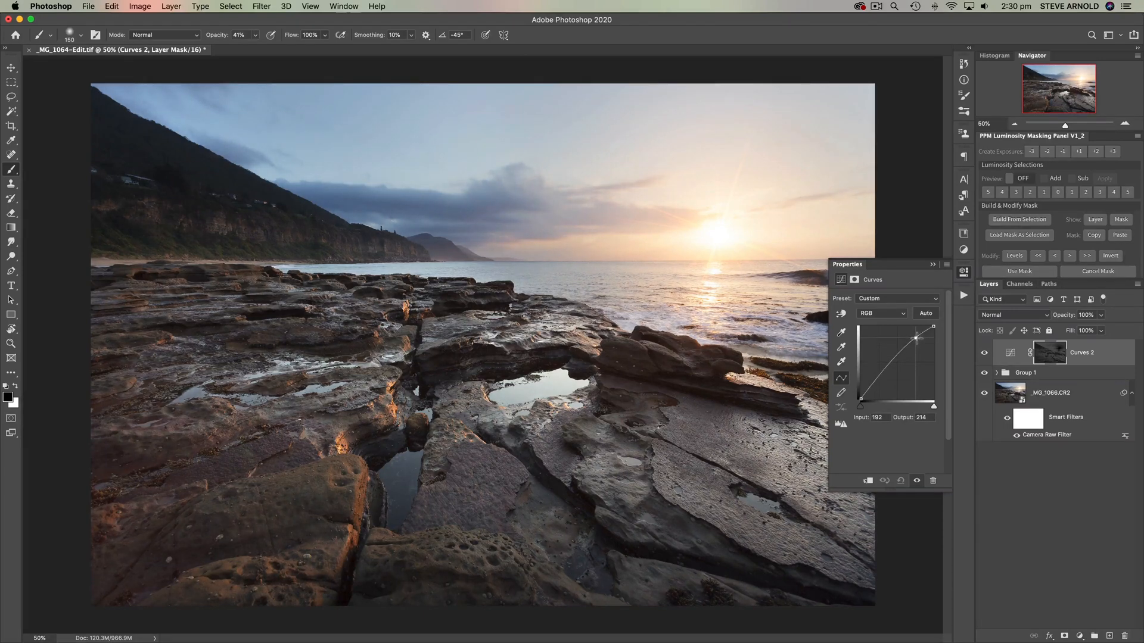
left_click_drag(915, 338, 883, 384)
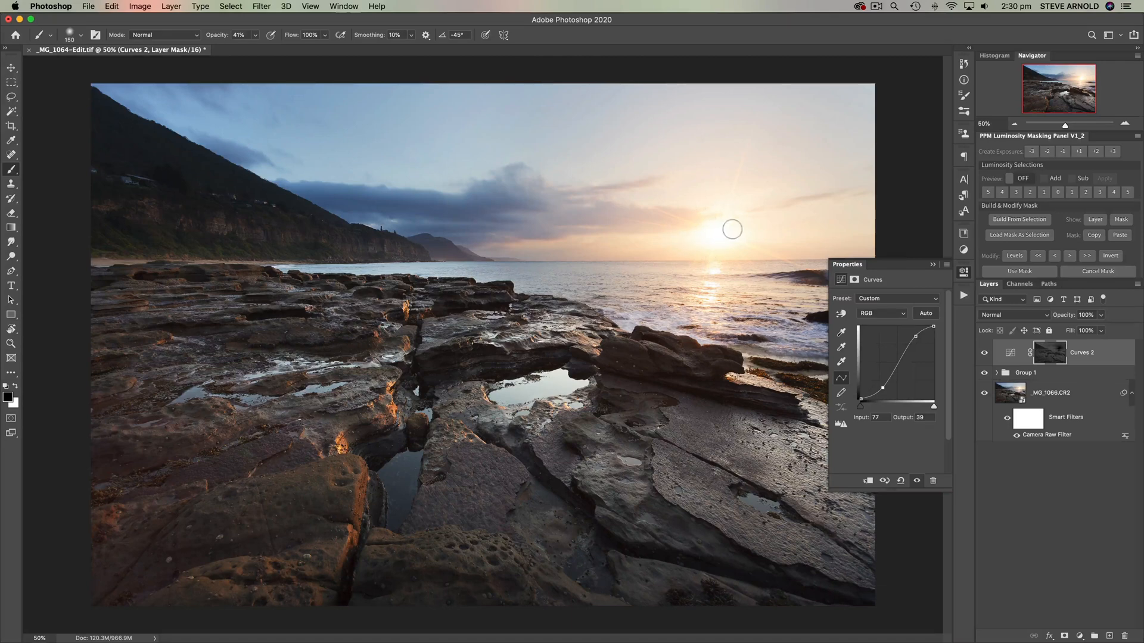
mouse_move(365, 469)
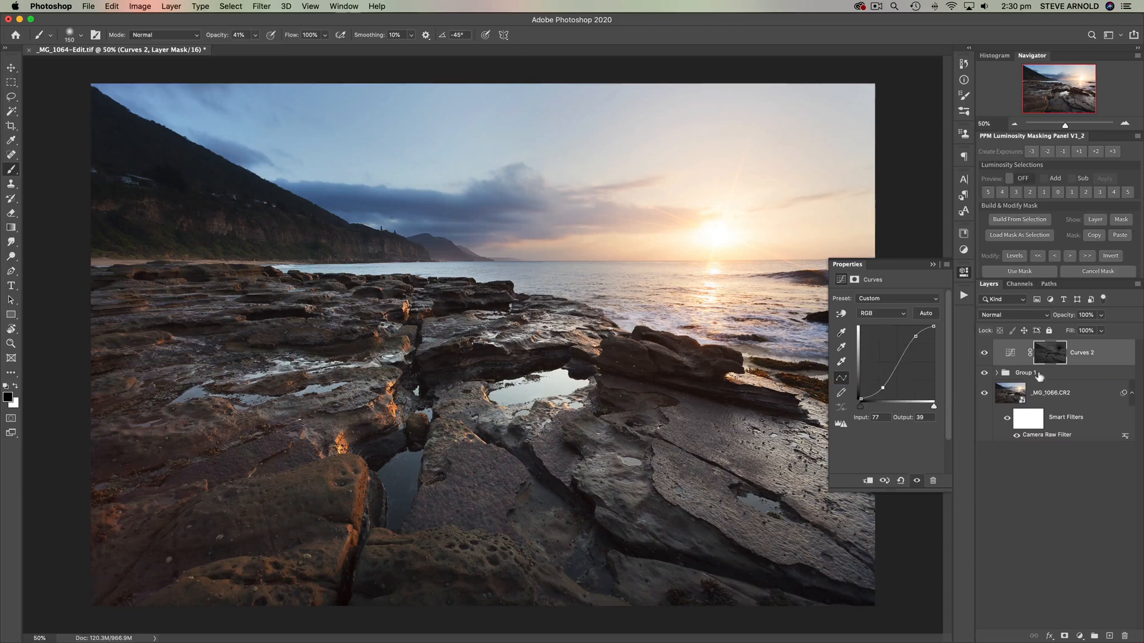
mouse_move(1006, 373)
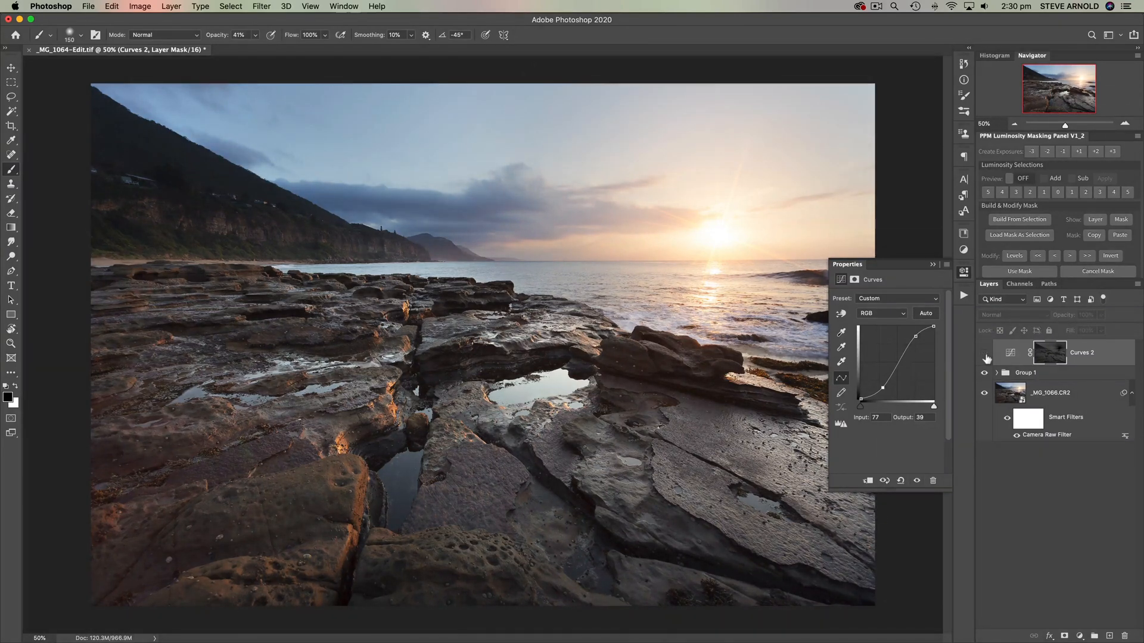
Toggle Curves 2 visibility to compare, and open its mask density and feather settings.
left_click(985, 355)
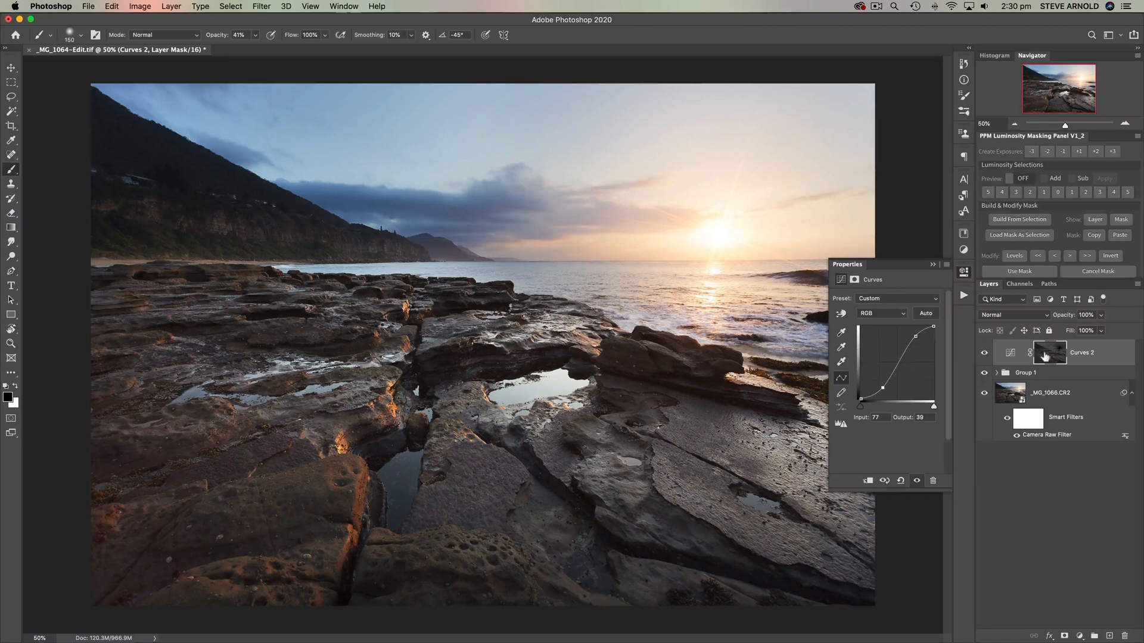
mouse_move(1050, 353)
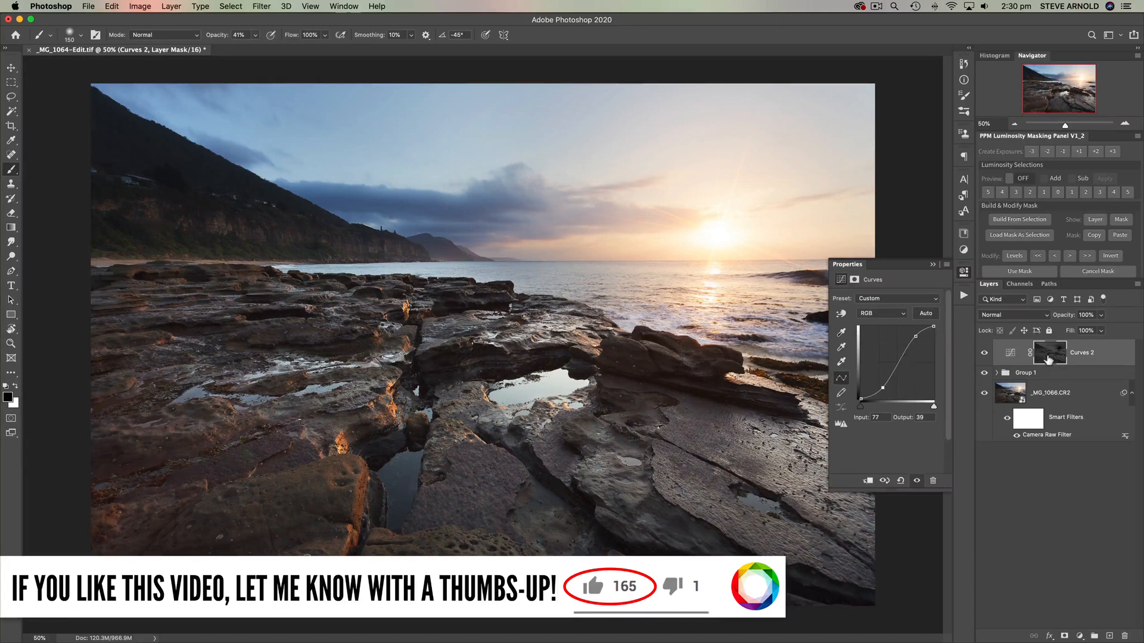
left_click(1050, 352)
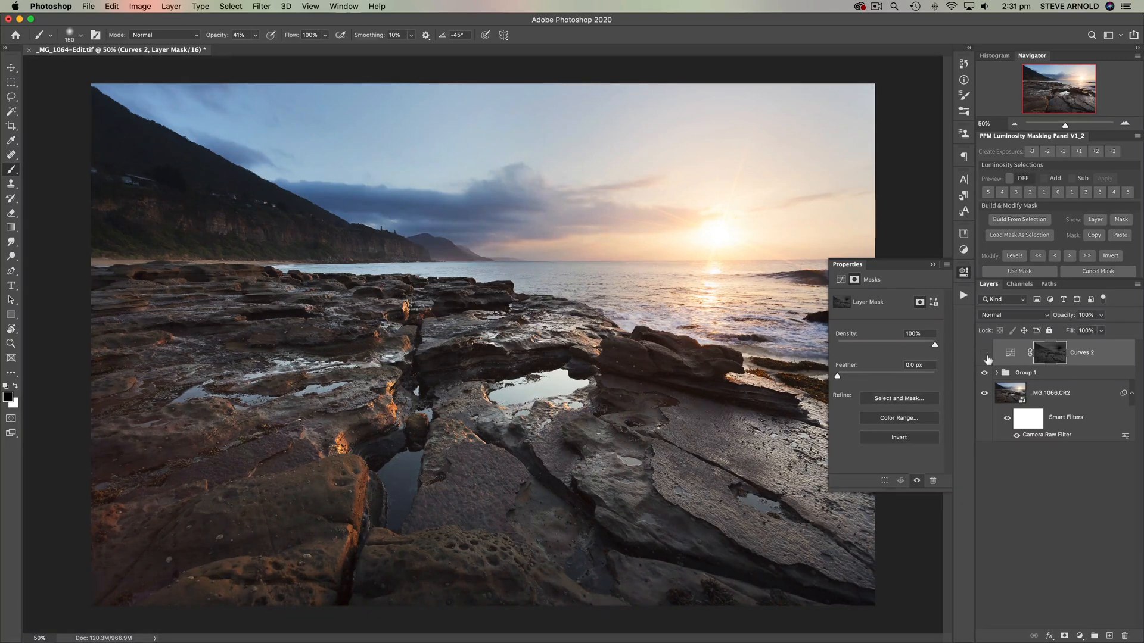
left_click(984, 353)
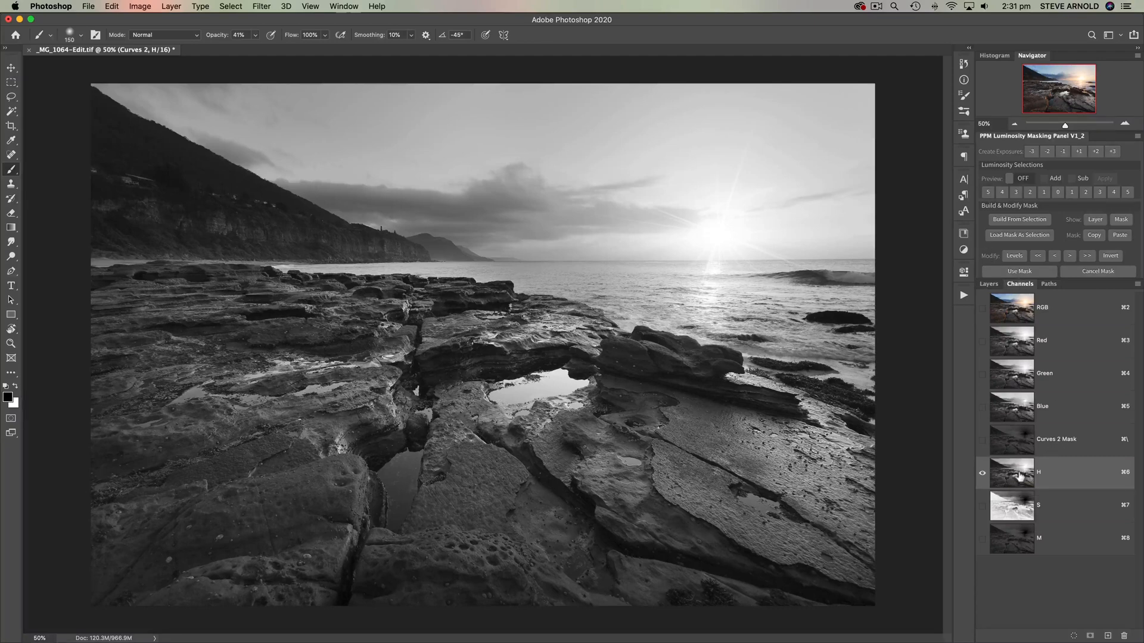
mouse_move(1020, 475)
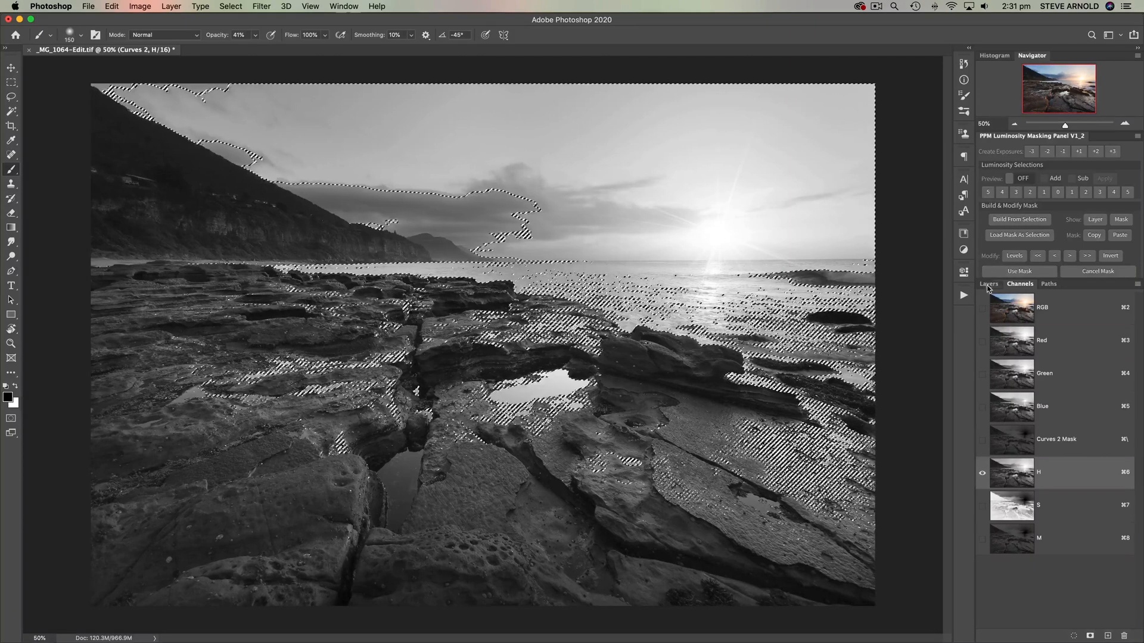
Add a Warming Filter (85) Photo Filter at 25% density through the H highlights selection.
left_click(1042, 307)
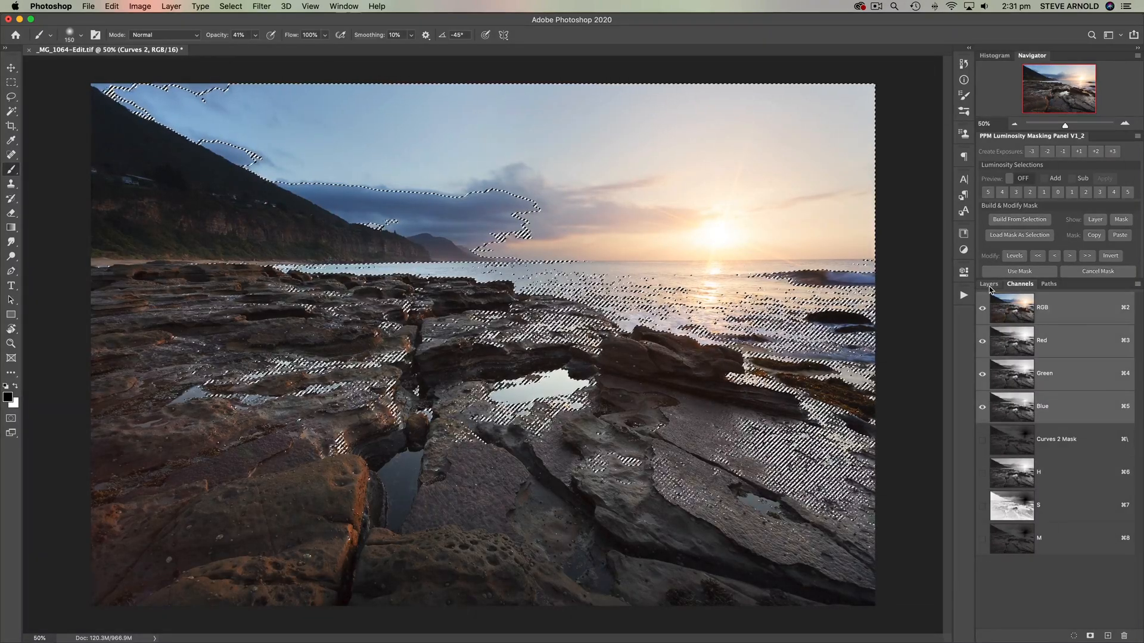
left_click(988, 285)
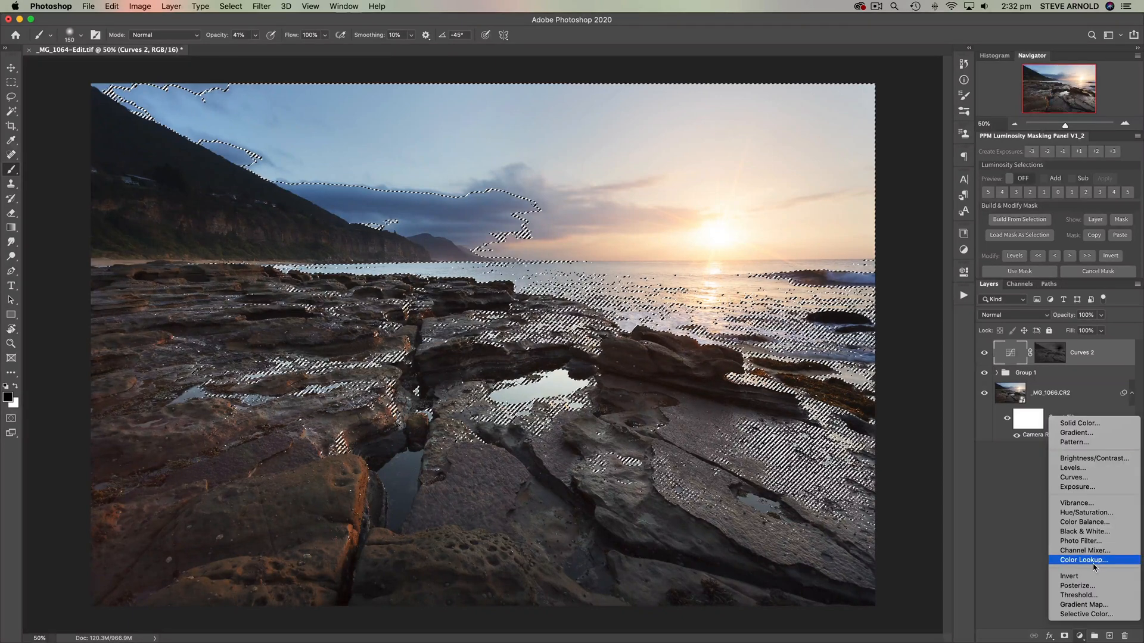
mouse_move(1080, 540)
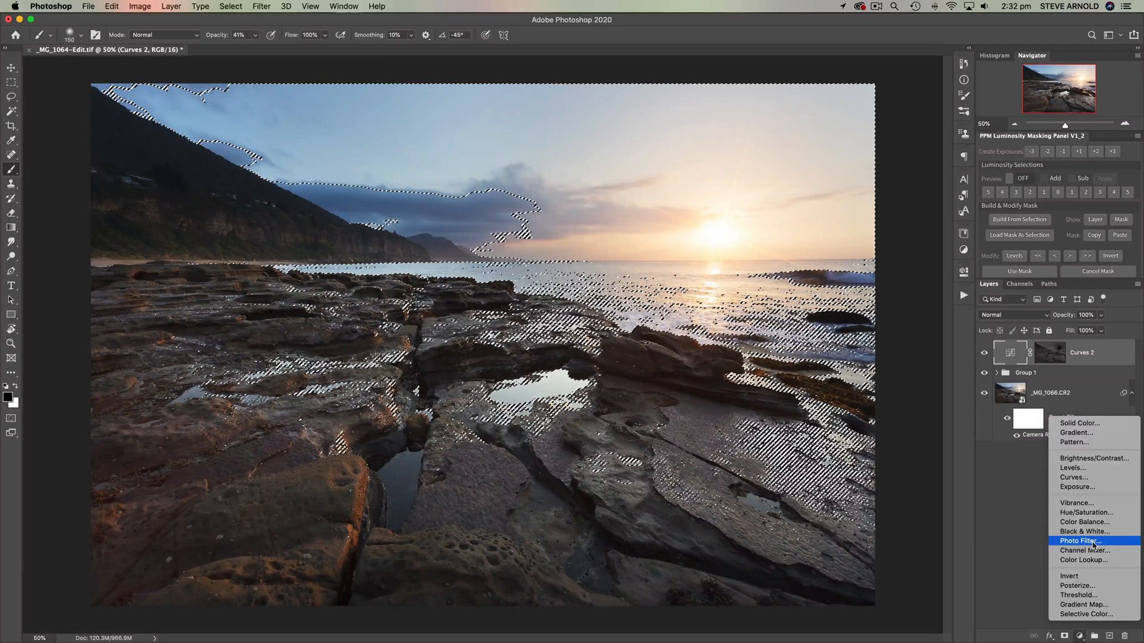
left_click(1078, 541)
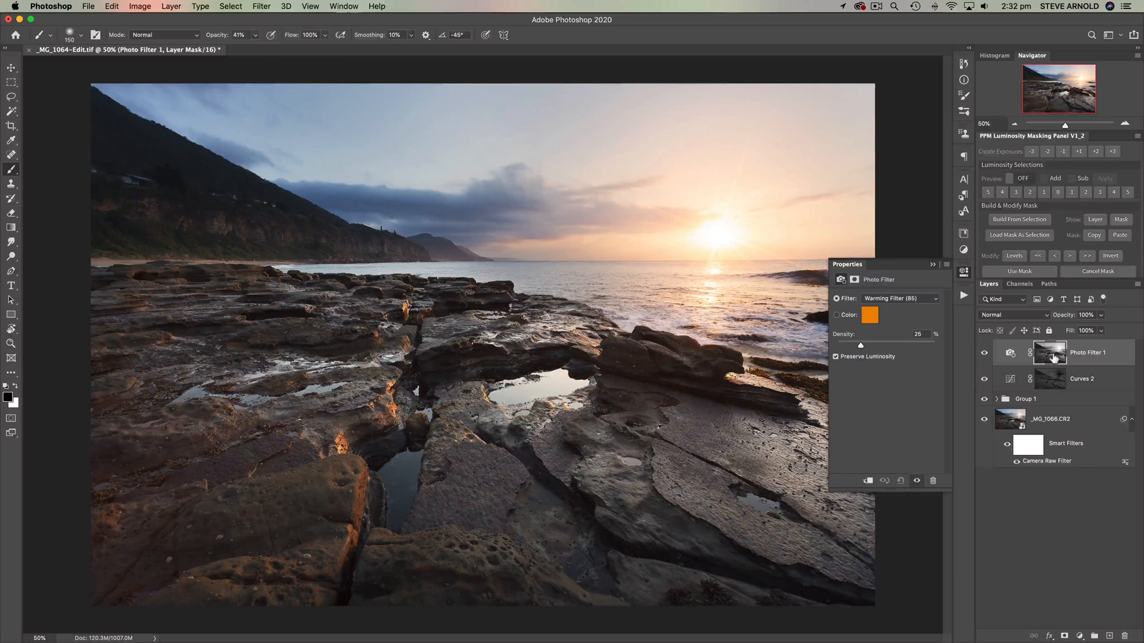
mouse_move(1066, 352)
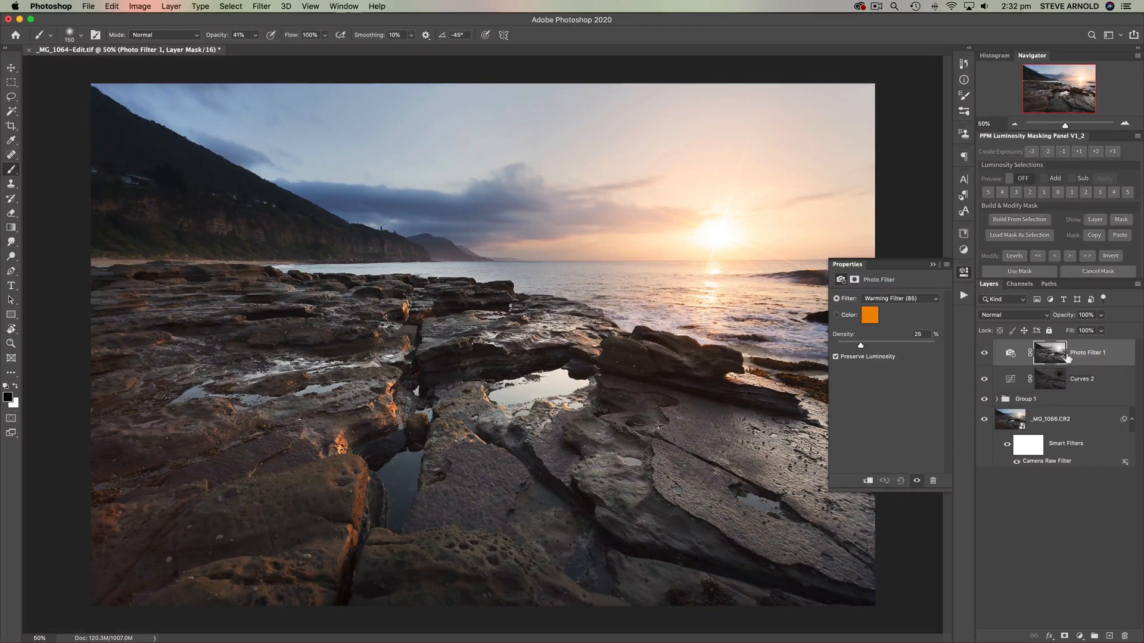
Raise Photo Filter 1's warming density to 59%.
left_click(983, 353)
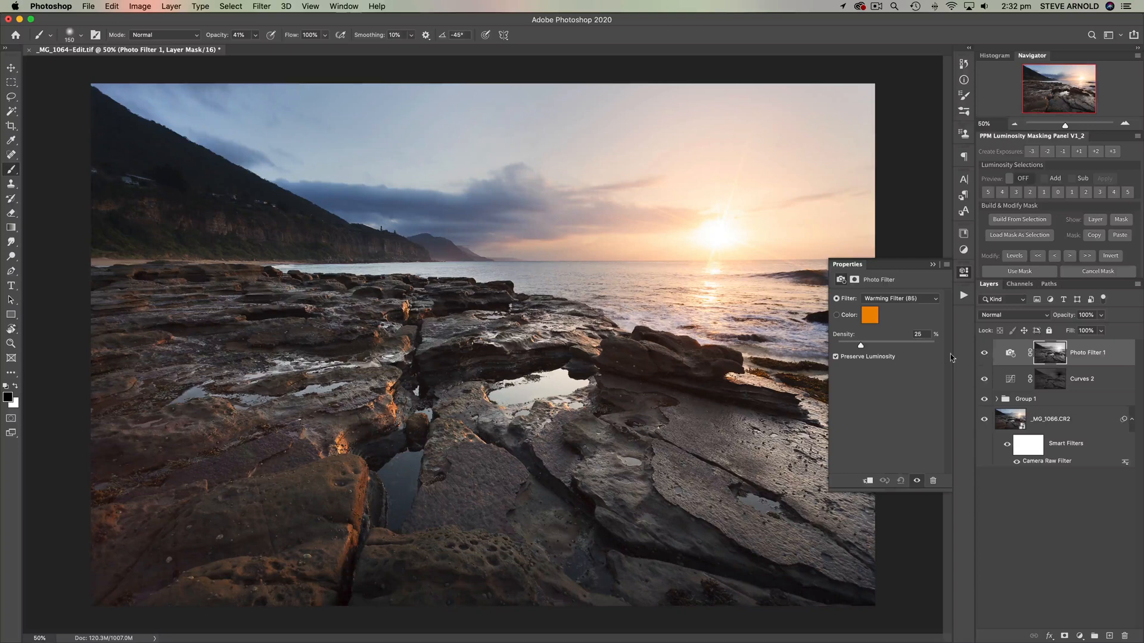
left_click_drag(859, 345, 888, 345)
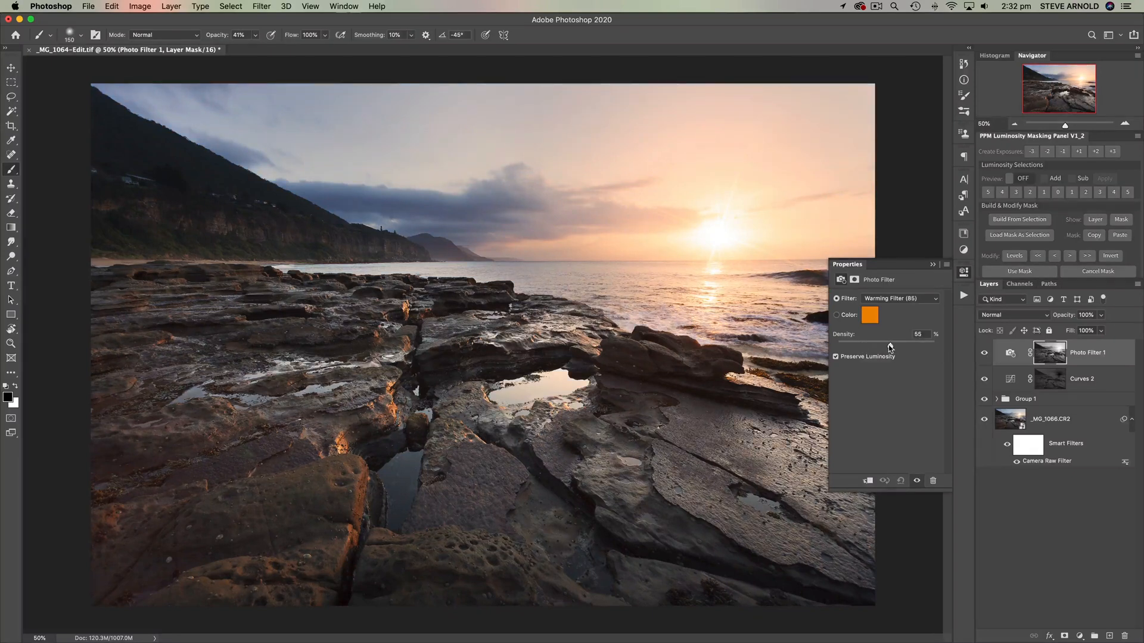
left_click_drag(888, 347, 896, 347)
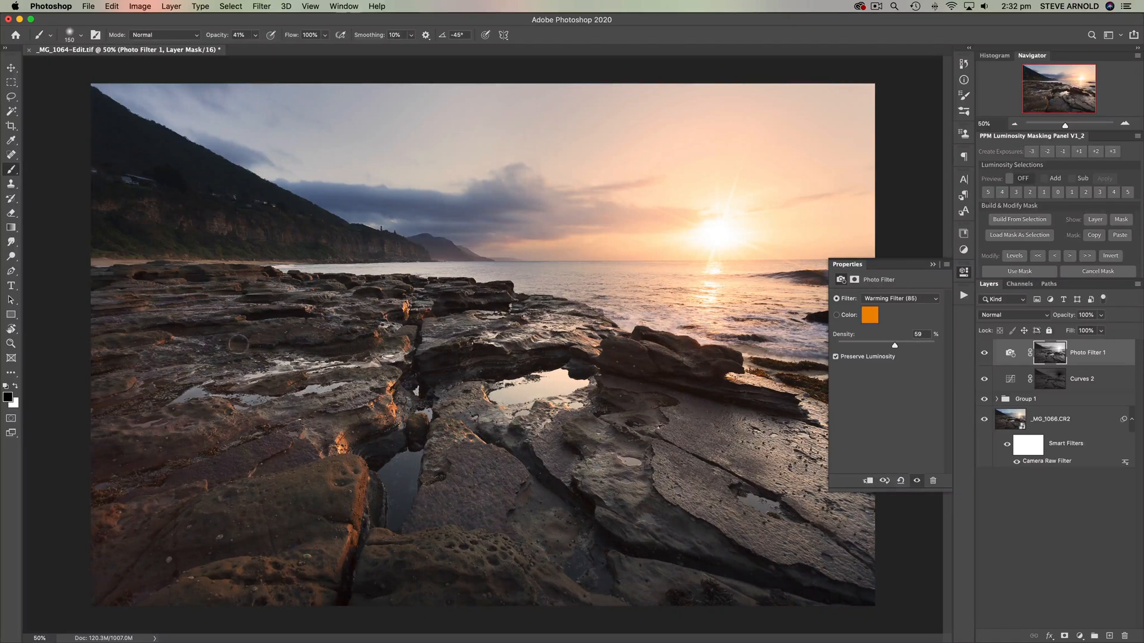
Toggle the warming filter on and off to compare, and open its mask settings.
left_click(983, 353)
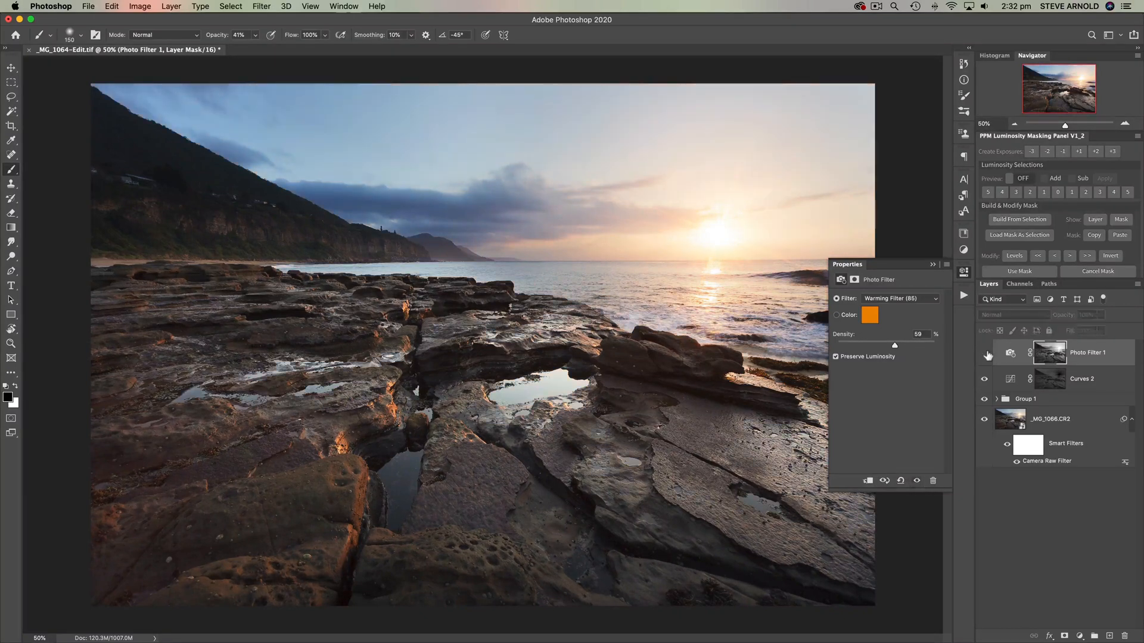
left_click(984, 353)
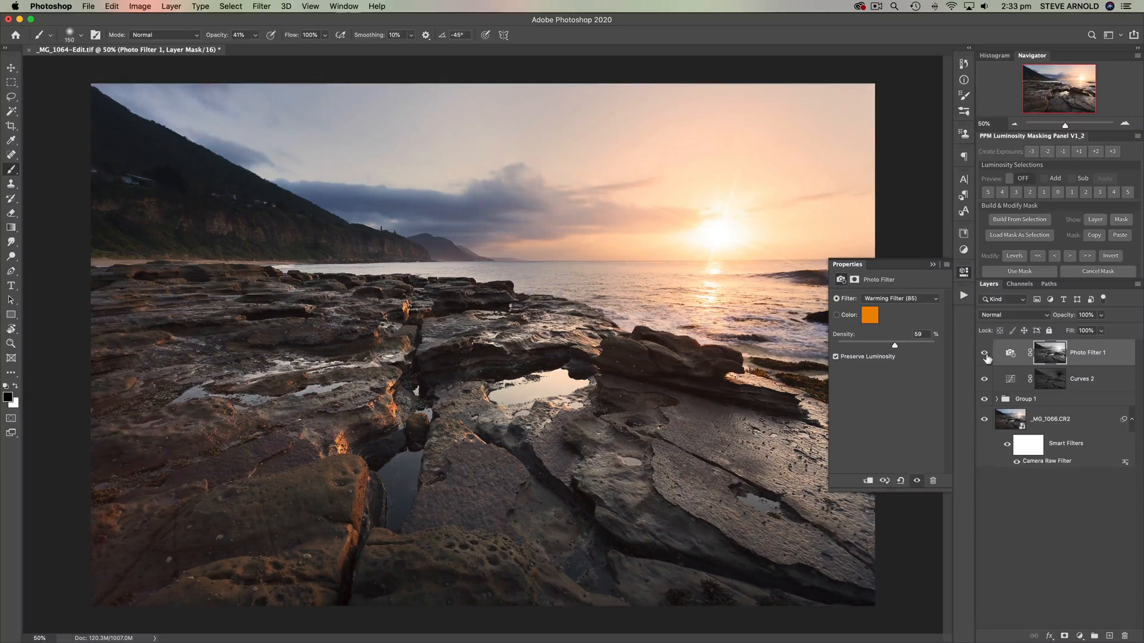
left_click(984, 353)
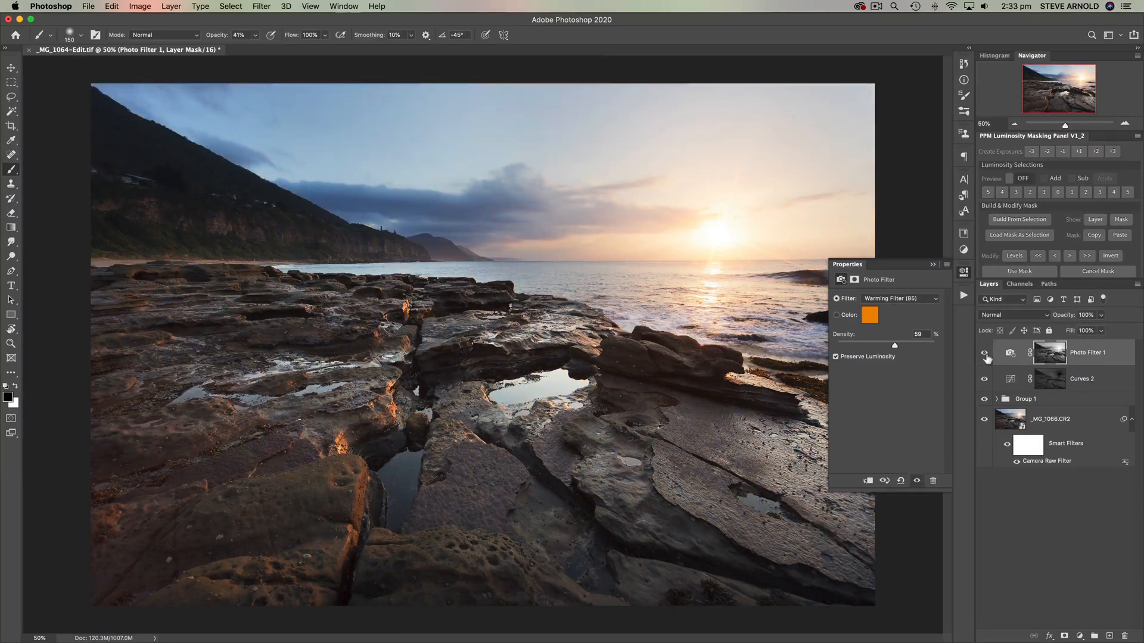
left_click(984, 352)
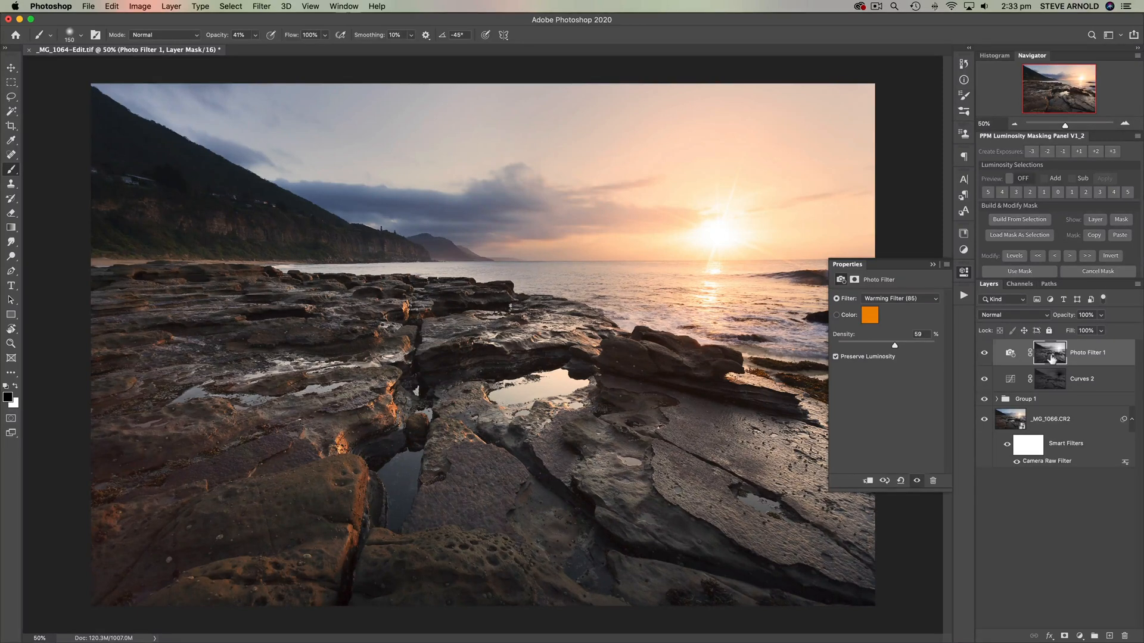
mouse_move(1049, 352)
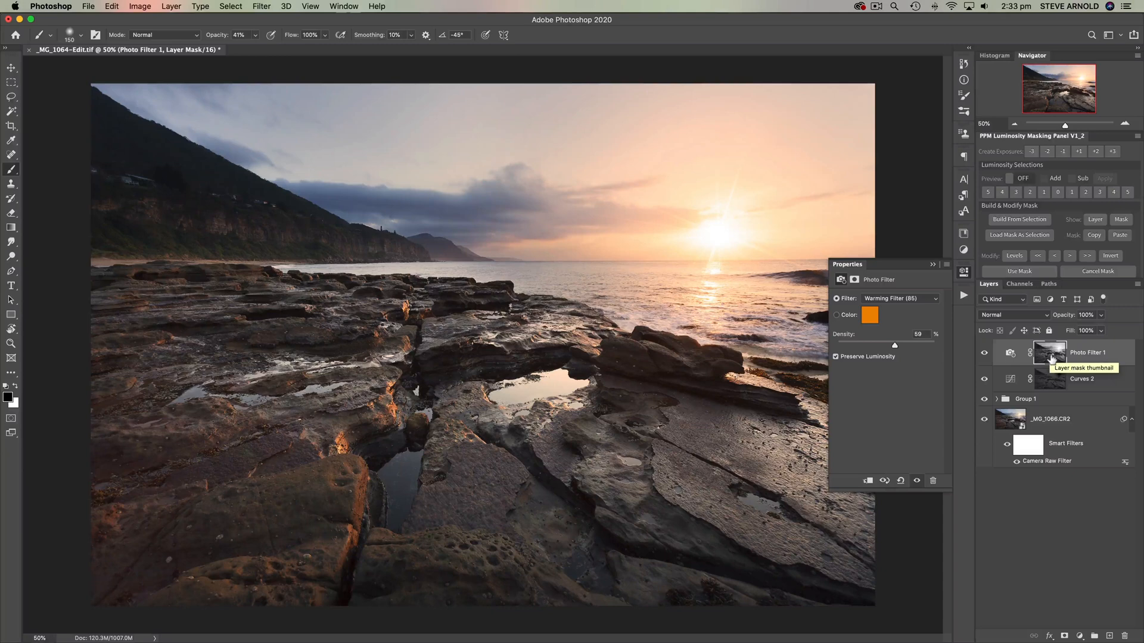
left_click(1050, 353)
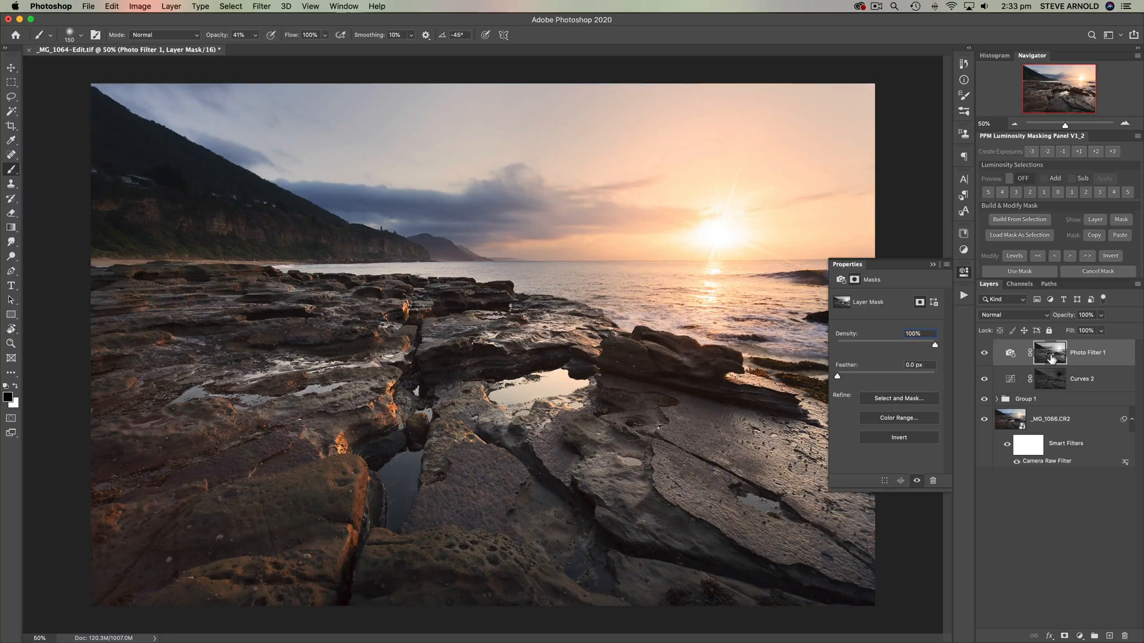
left_click(1050, 353)
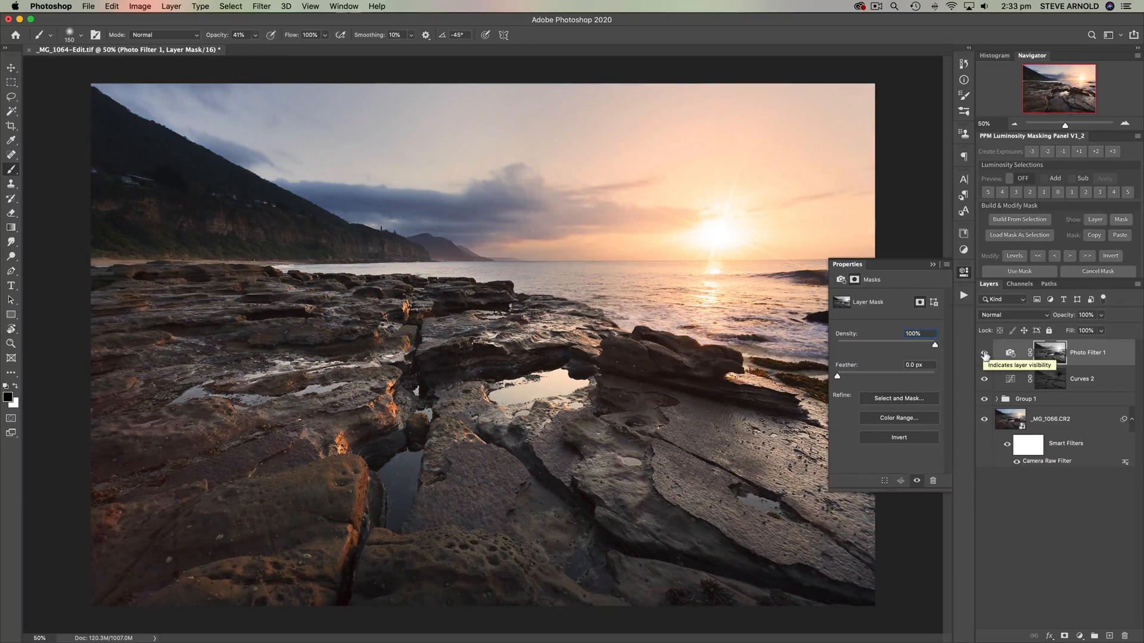
left_click(984, 352)
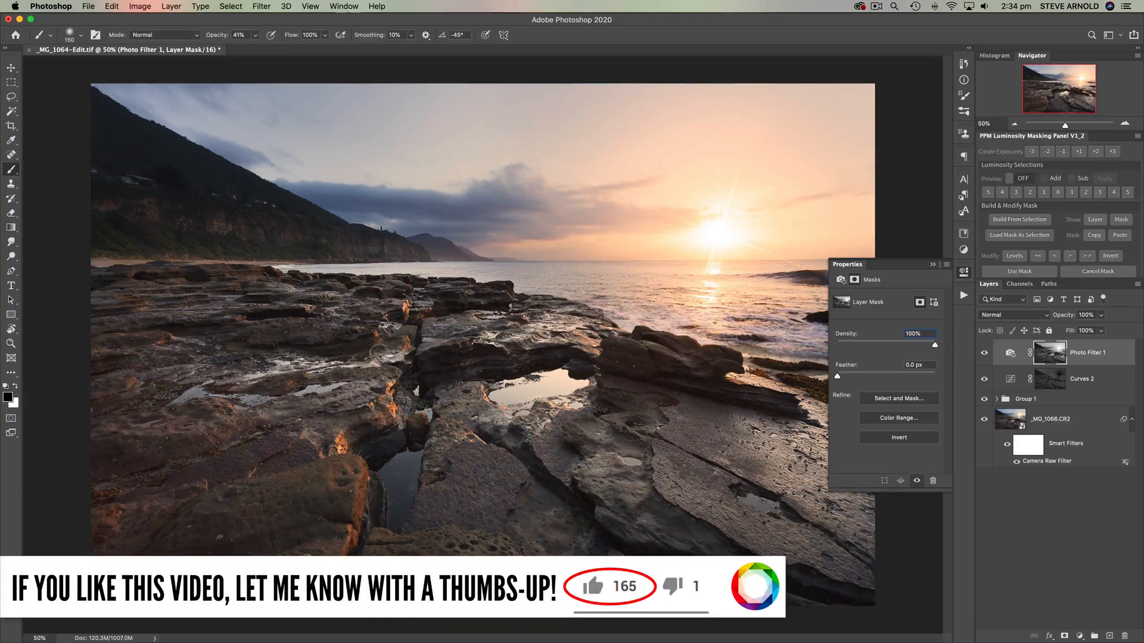
mouse_move(750, 388)
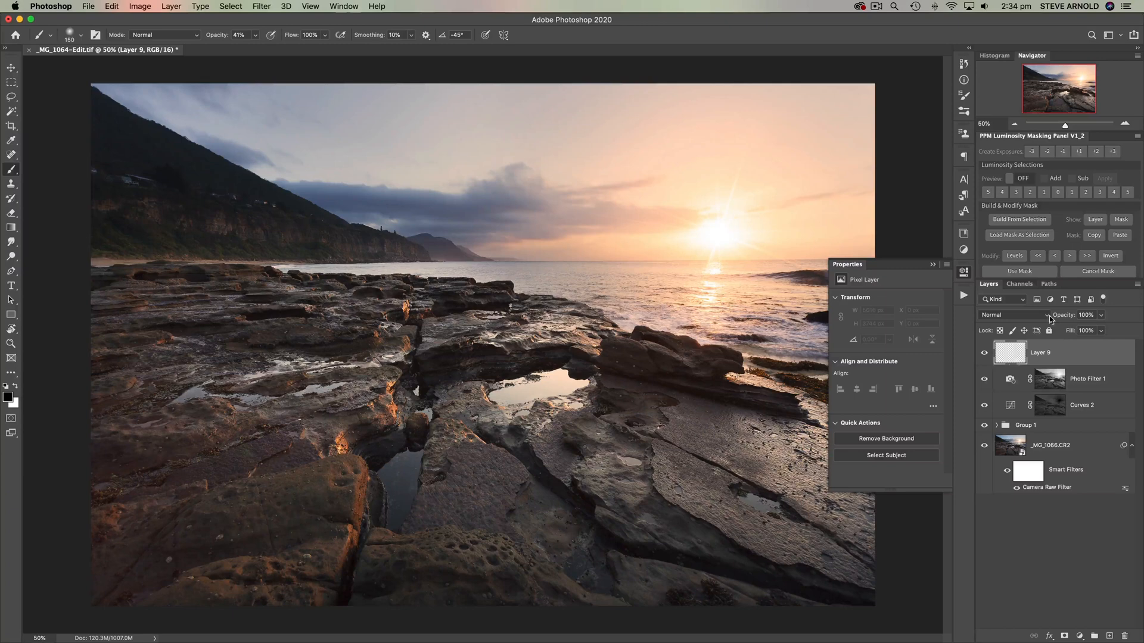
Set Layer 9 to Overlay blending and the foreground colour to orange f39a00.
left_click(1014, 315)
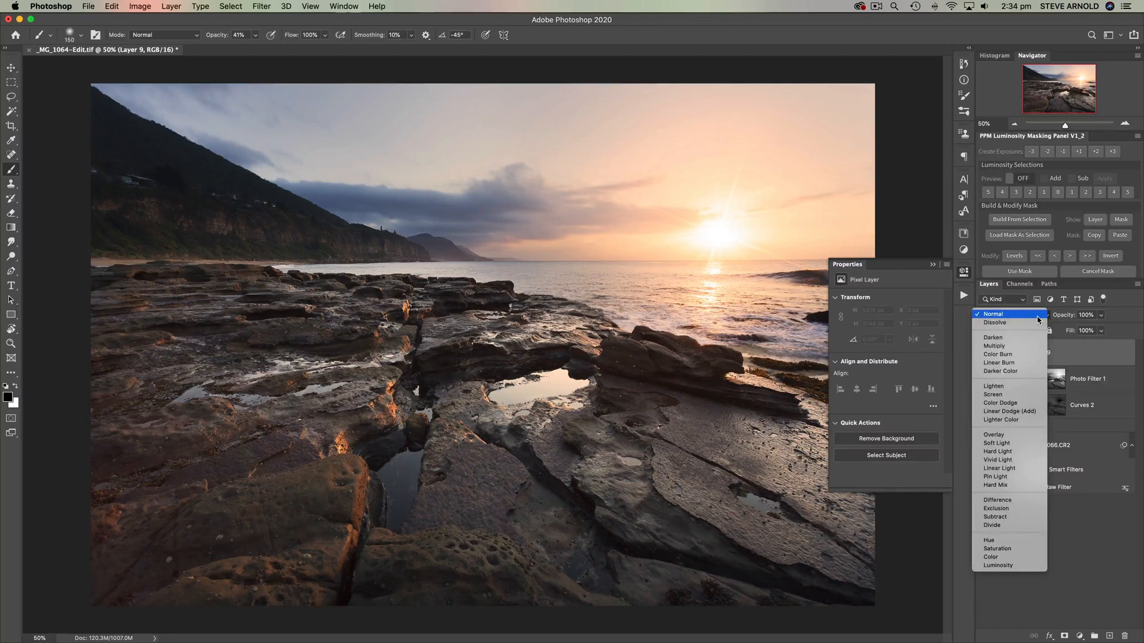
mouse_move(994, 435)
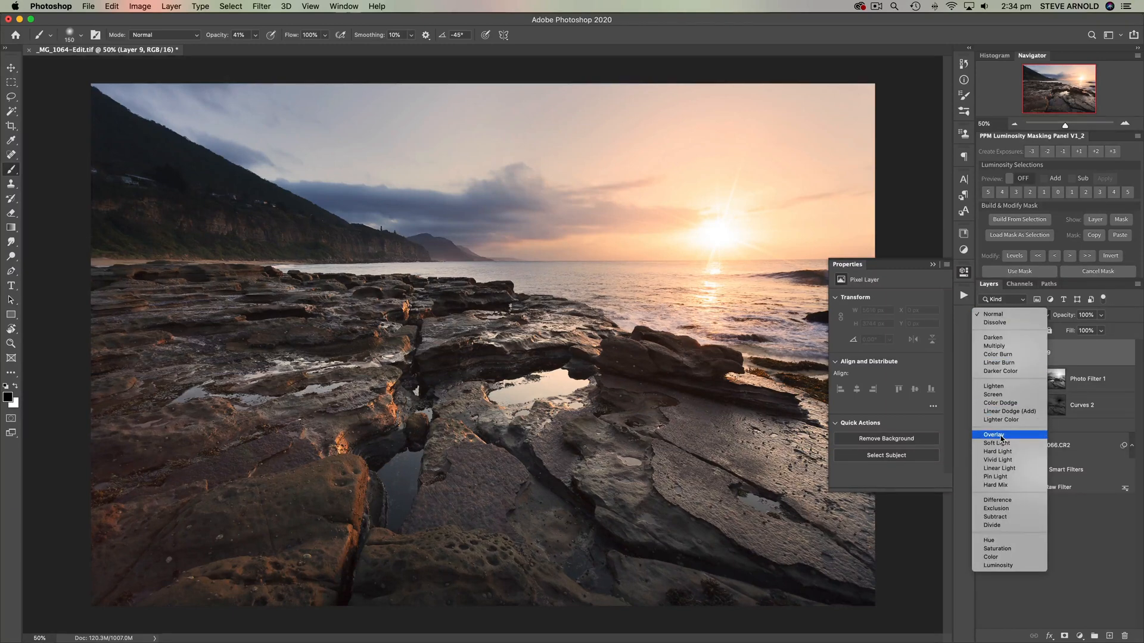
mouse_move(1009, 443)
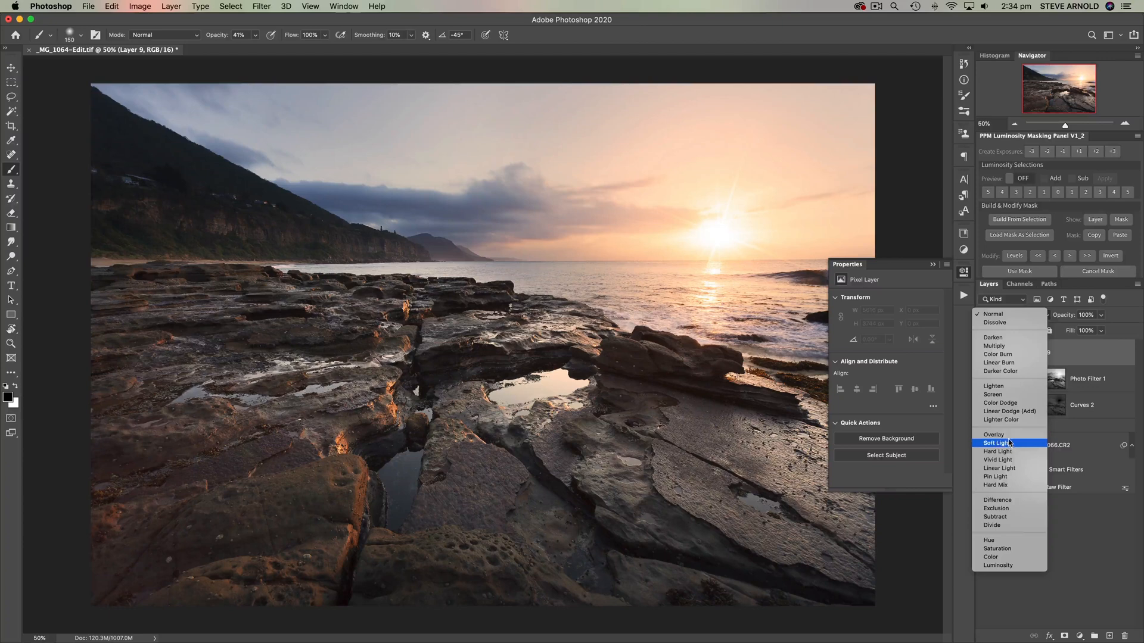
mouse_move(1016, 435)
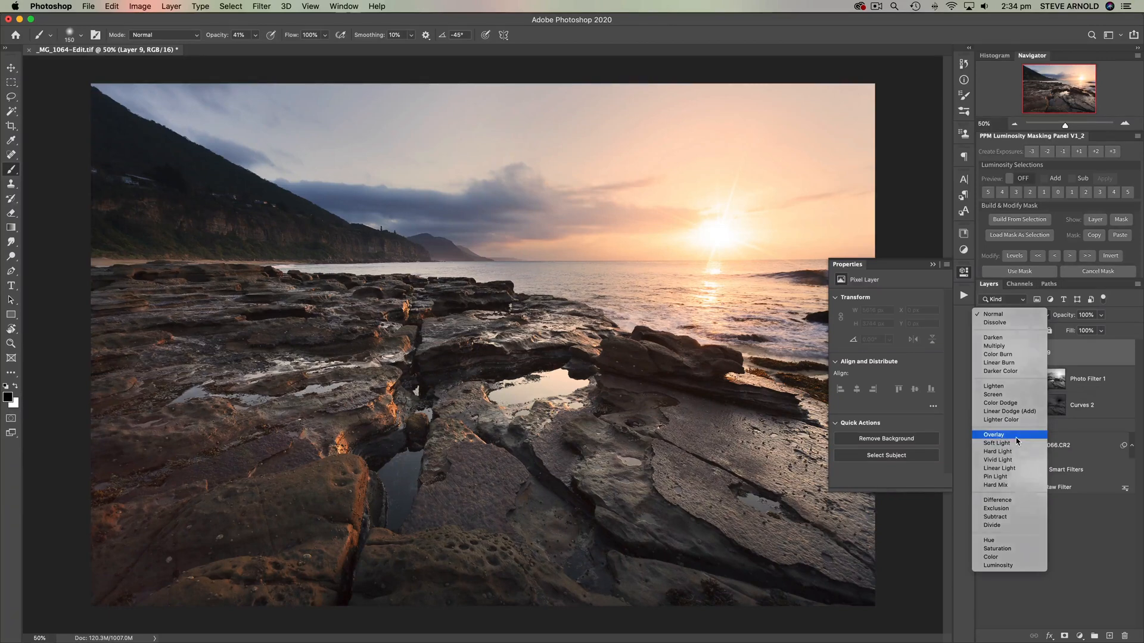
left_click(994, 435)
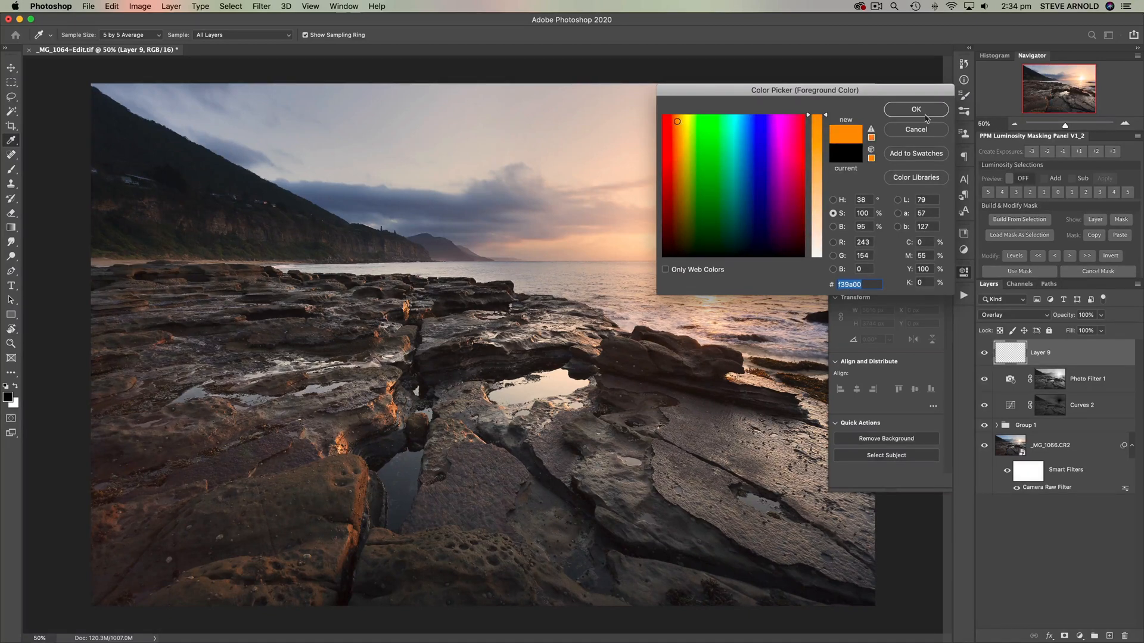
left_click(916, 109)
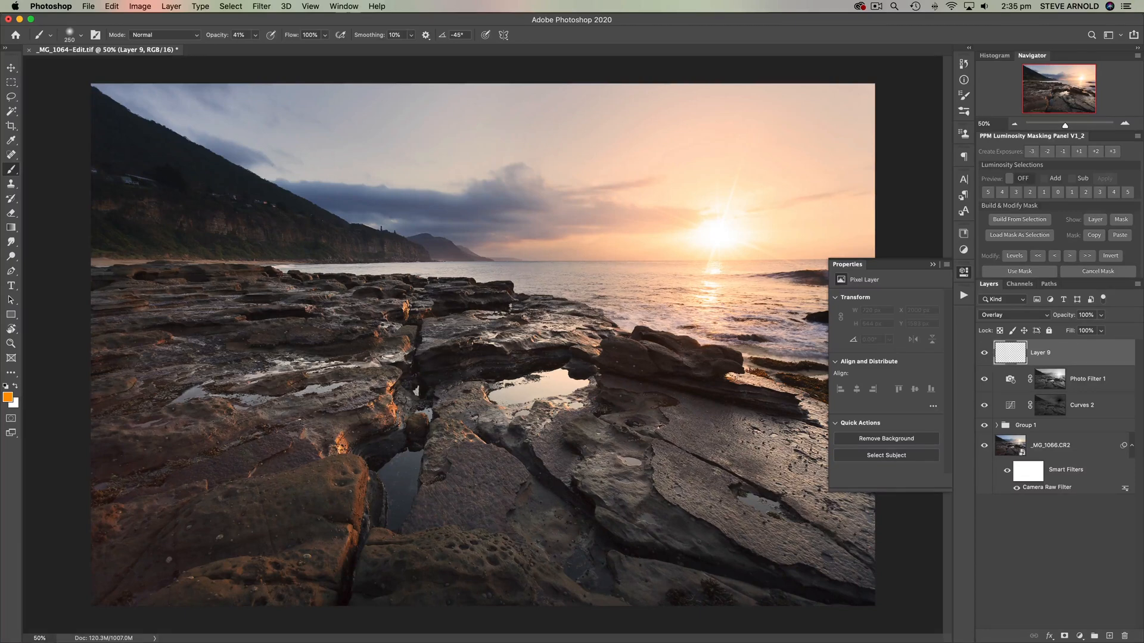
mouse_move(1037, 300)
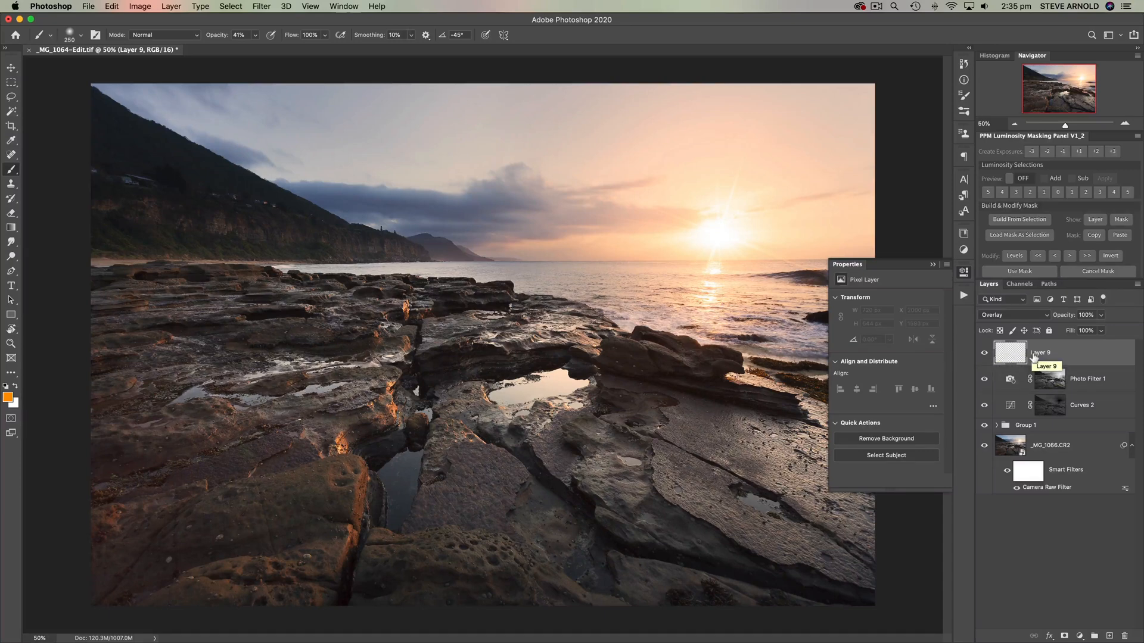
mouse_move(1038, 360)
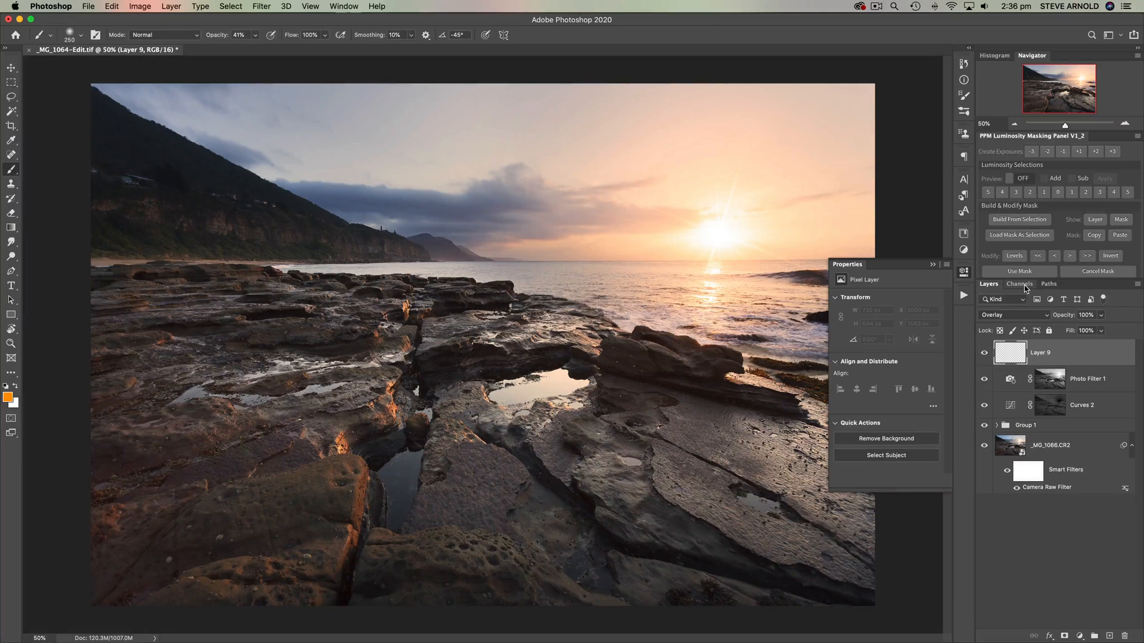
Load the H channel as a selection, then return to Layers with Layer 9 active.
left_click(1019, 284)
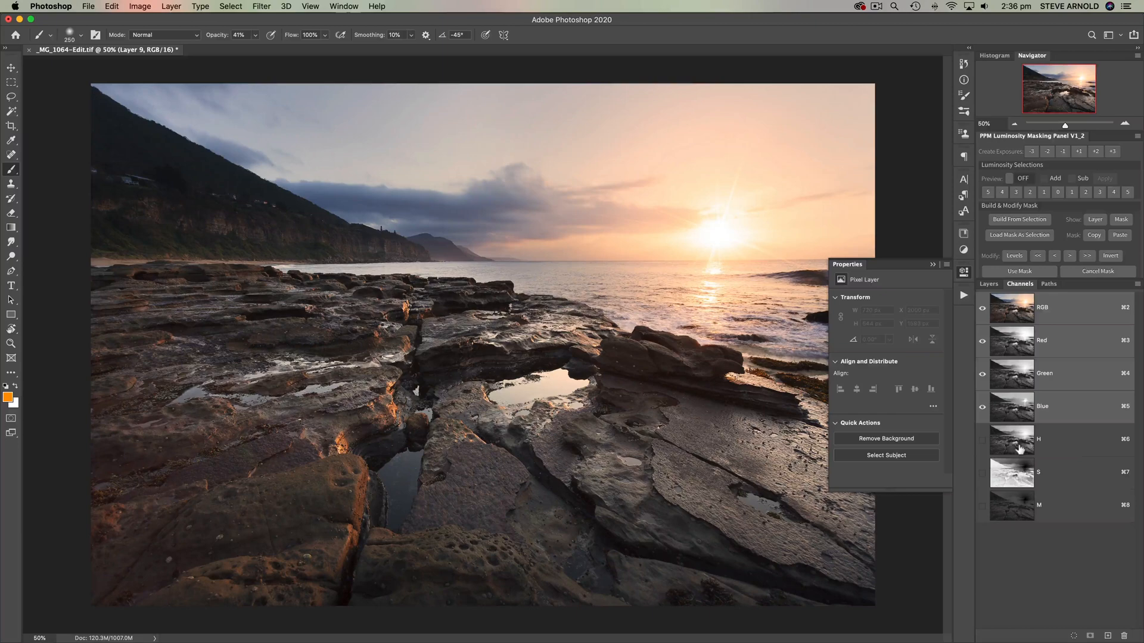
mouse_move(1020, 448)
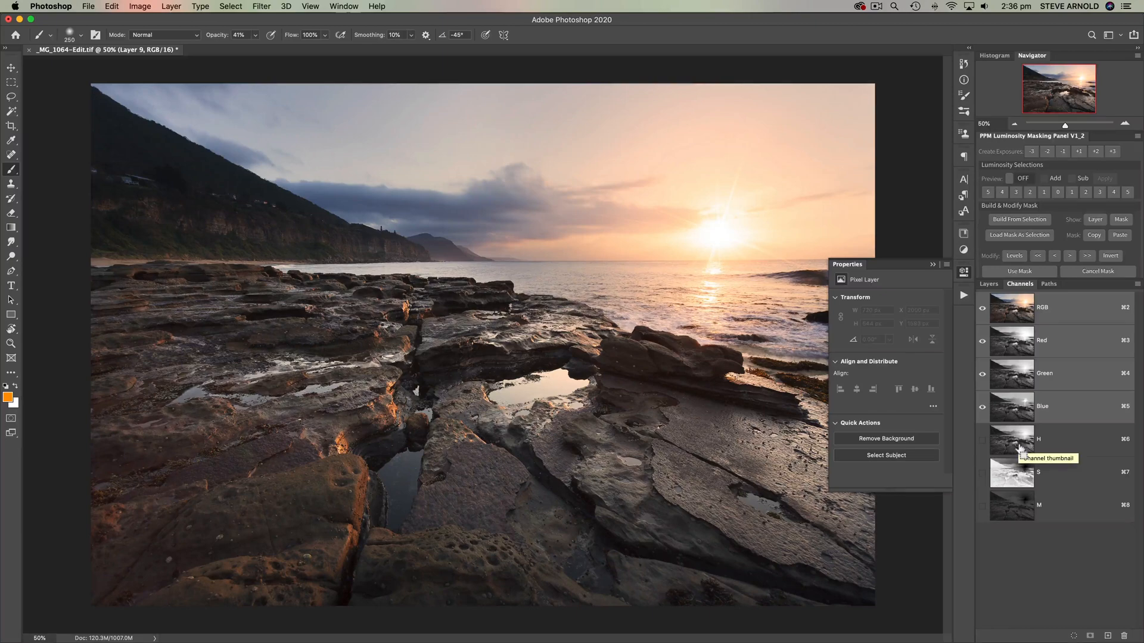
left_click(1023, 439)
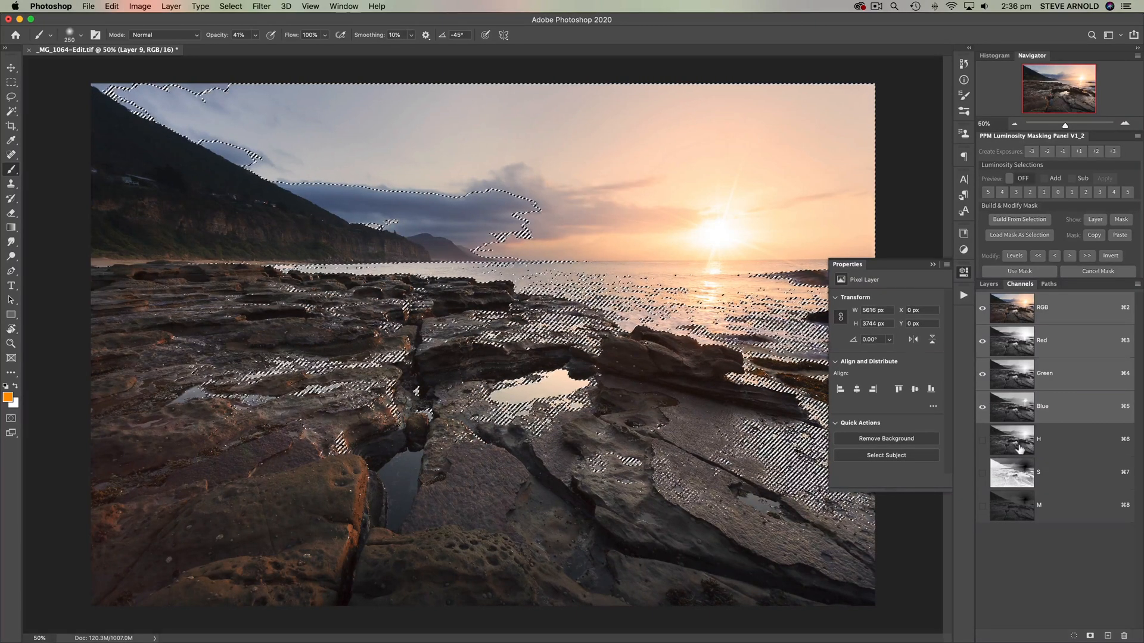
left_click(989, 283)
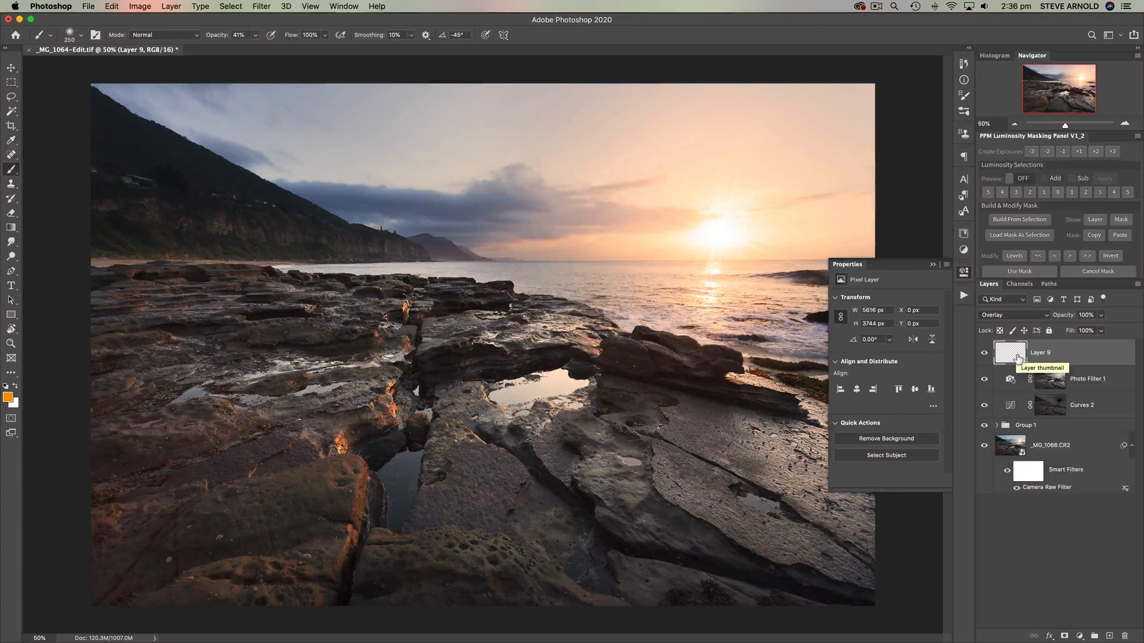
mouse_move(315, 66)
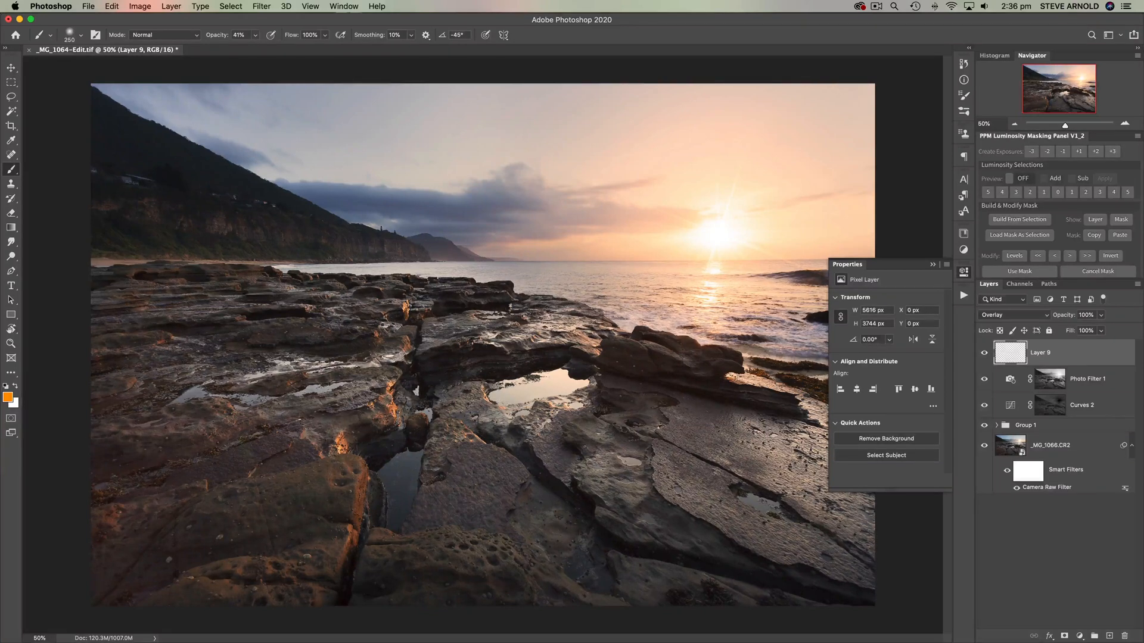
mouse_move(760, 212)
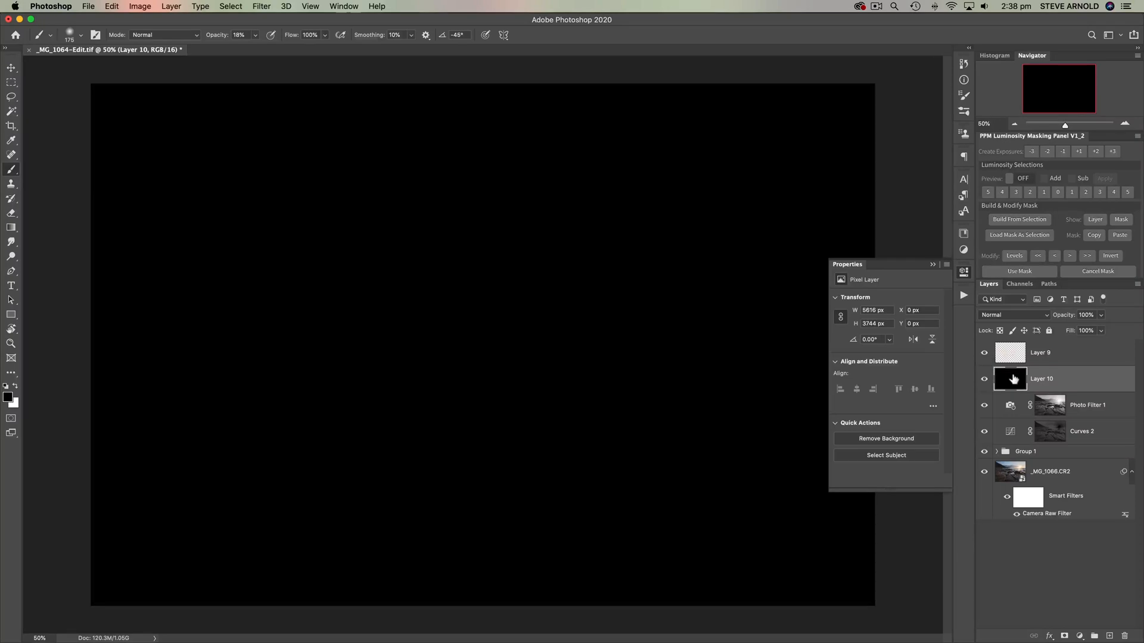
Select Layer 9 and switch its blend mode to Normal.
left_click(1059, 352)
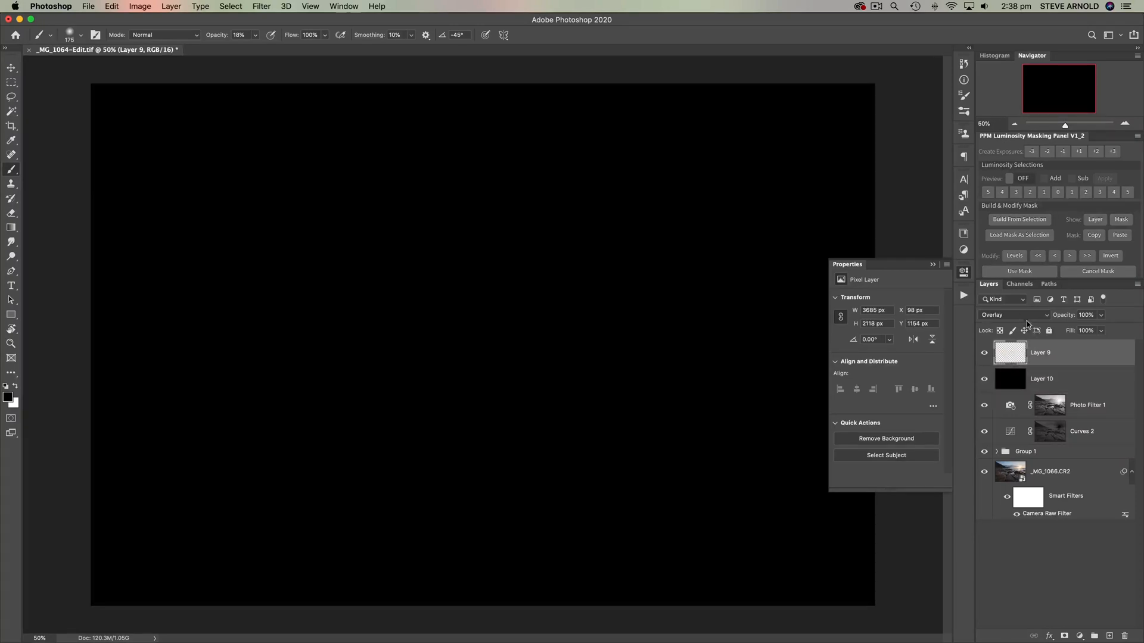
left_click(1014, 315)
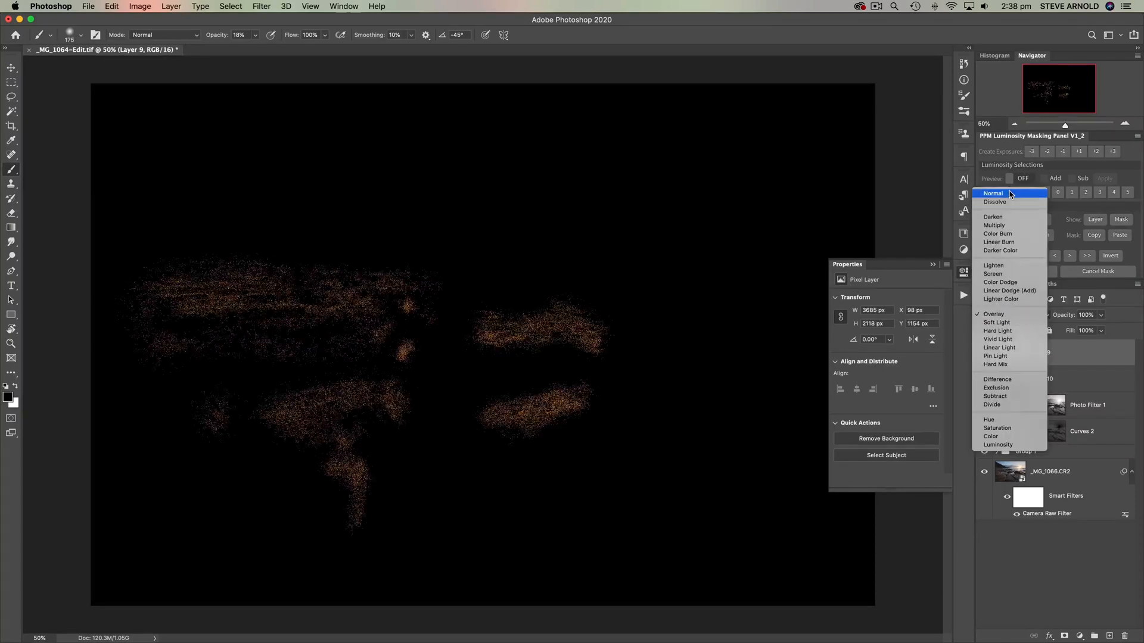
left_click(993, 193)
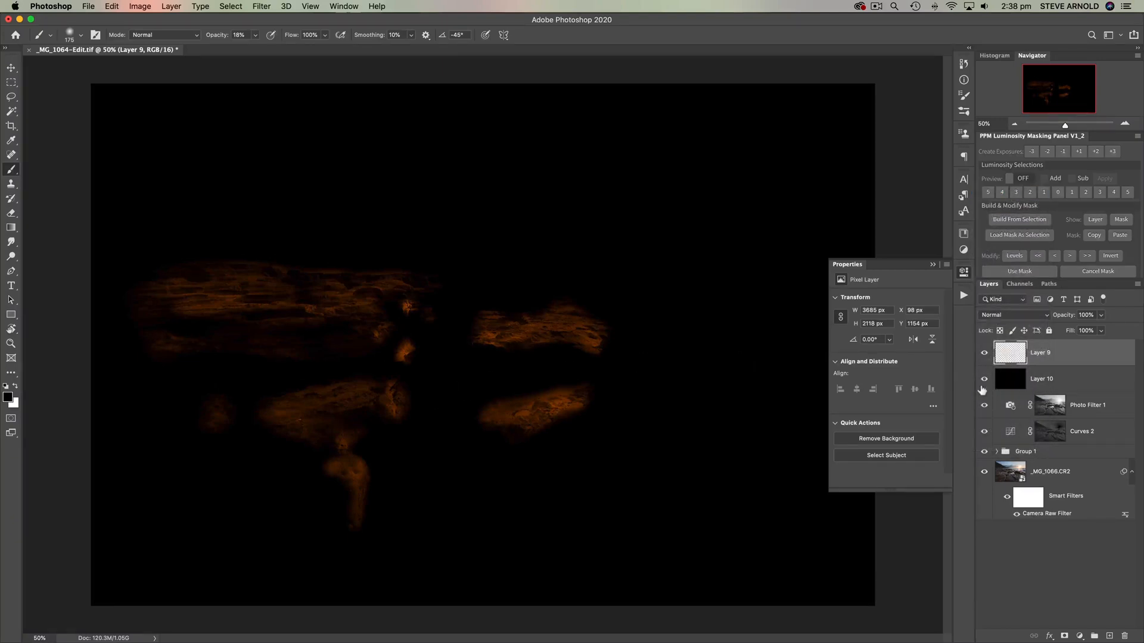
left_click(984, 353)
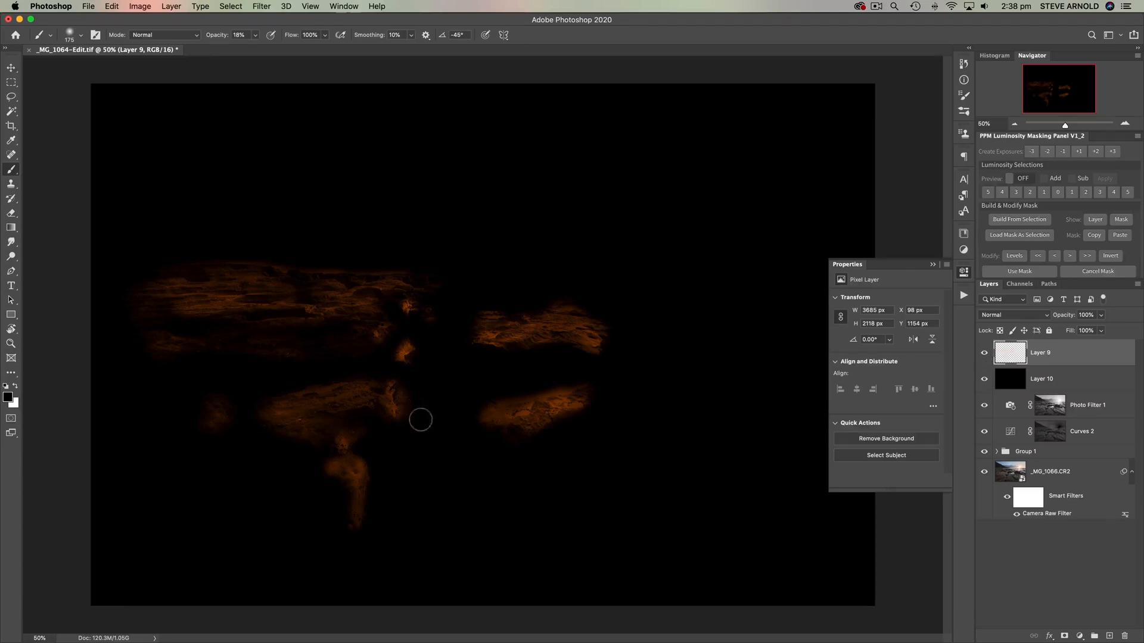
mouse_move(421, 299)
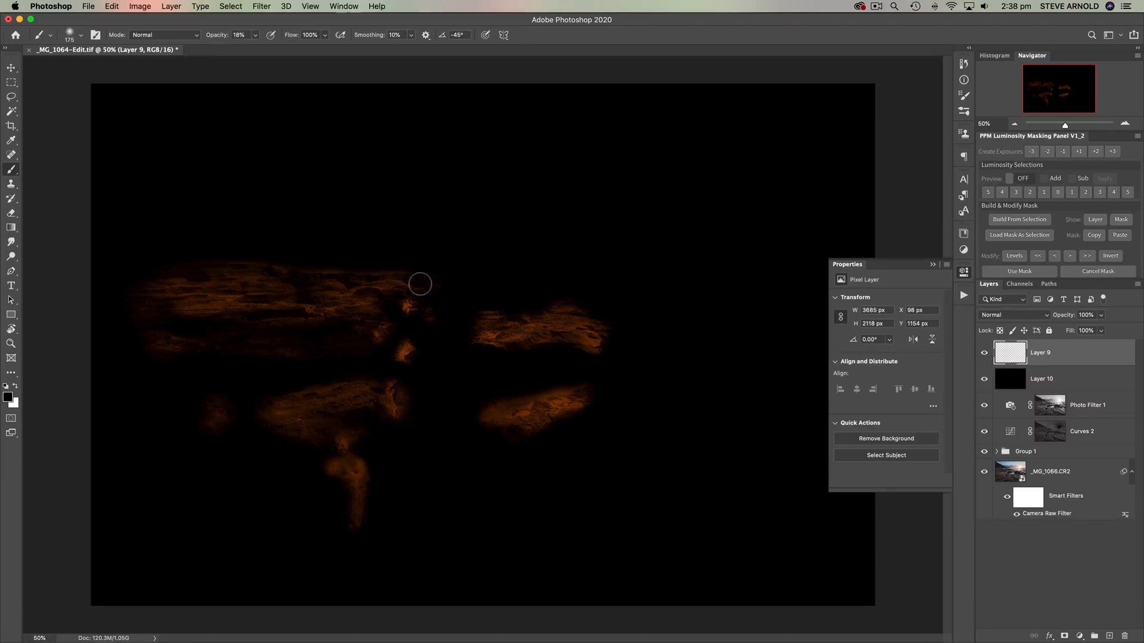
Paint orange over the central, left and right rocks, hide Layer 10, and restore Overlay.
left_click_drag(420, 284, 404, 362)
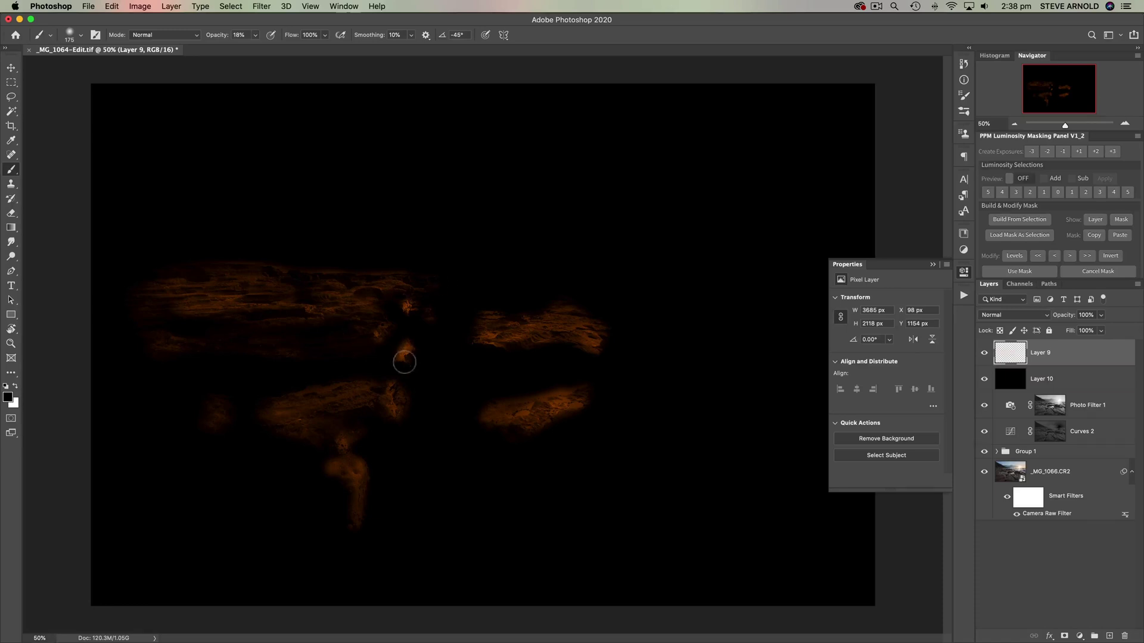
mouse_move(385, 260)
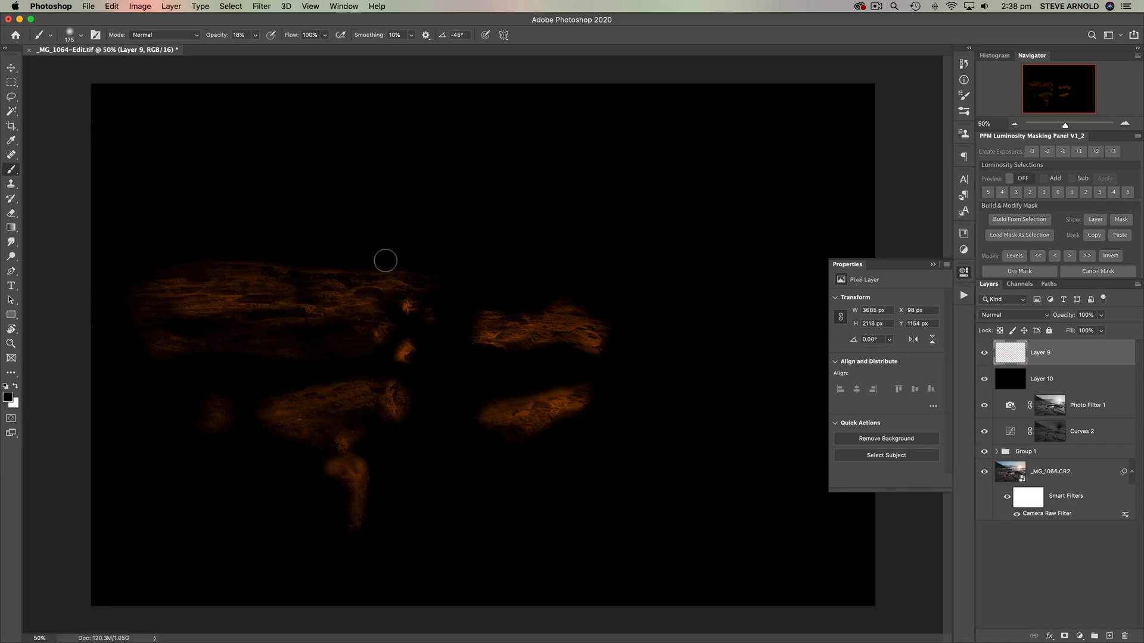
mouse_move(436, 371)
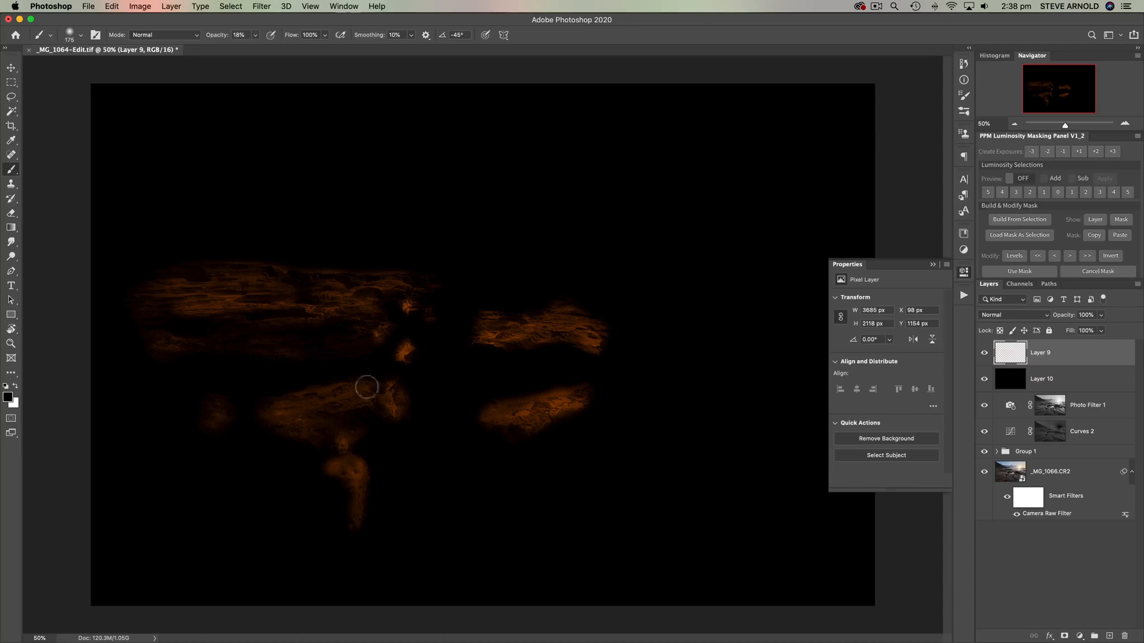
mouse_move(399, 293)
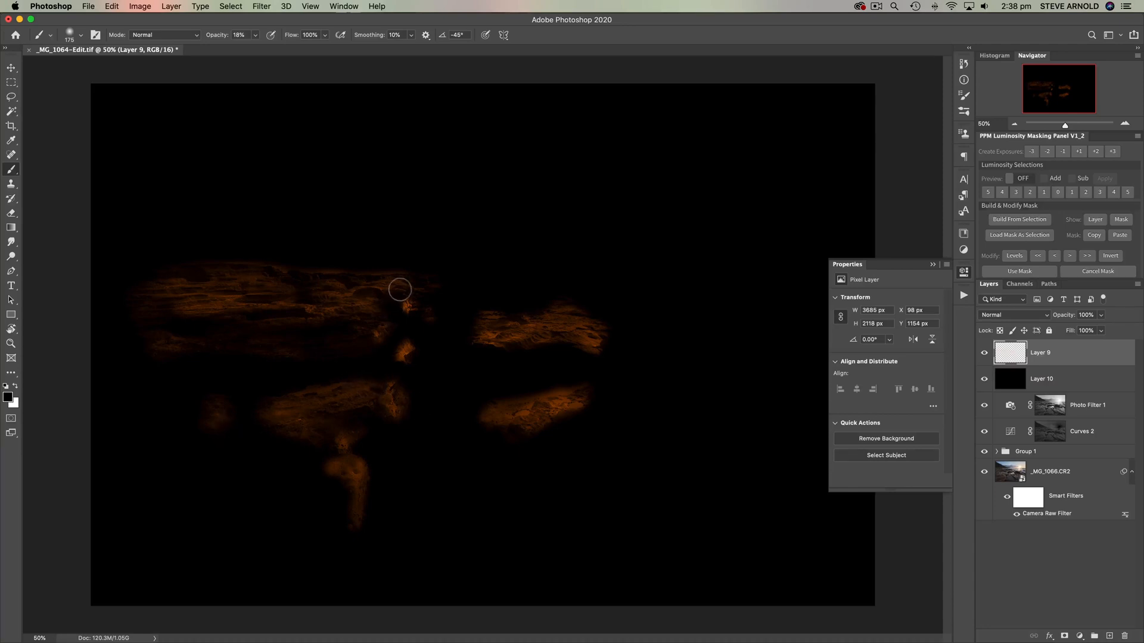
left_click_drag(399, 289, 175, 297)
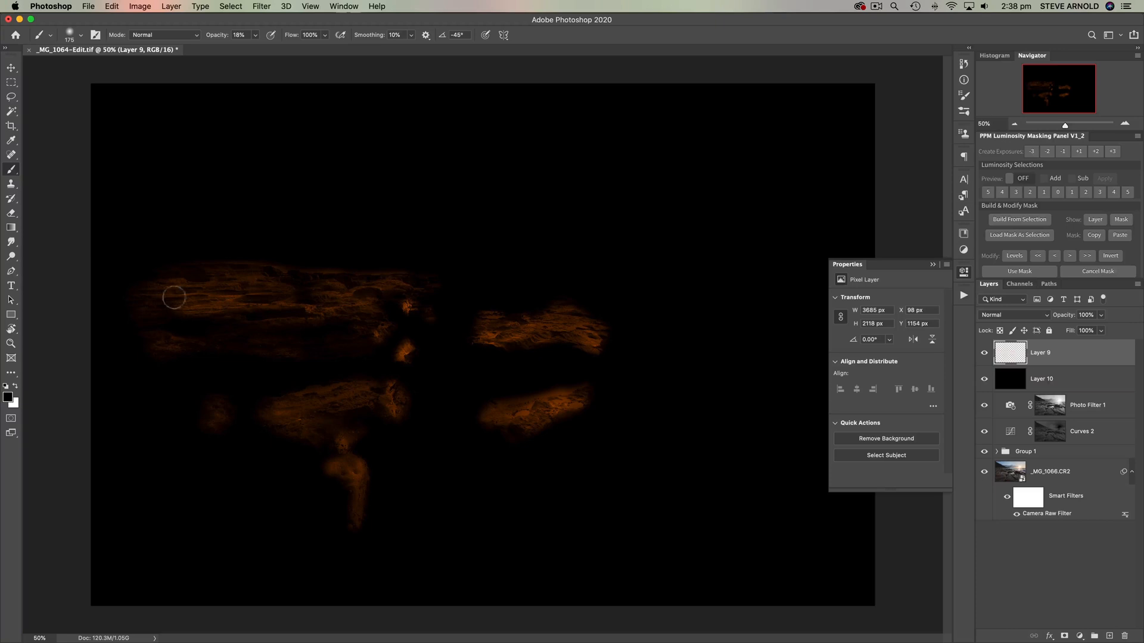
mouse_move(212, 280)
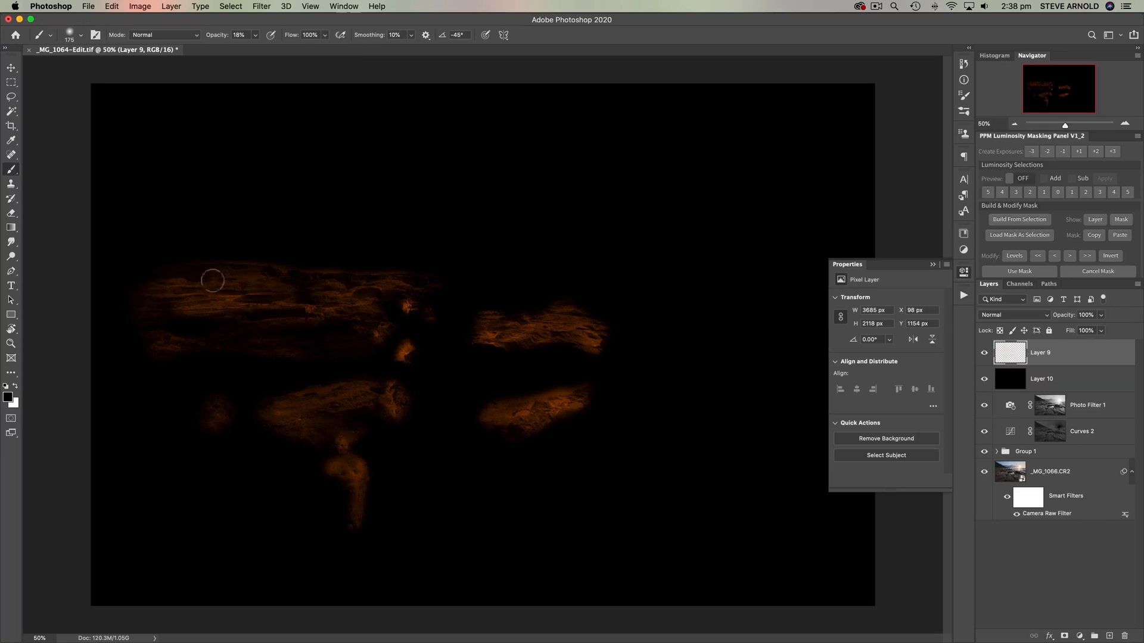
mouse_move(433, 299)
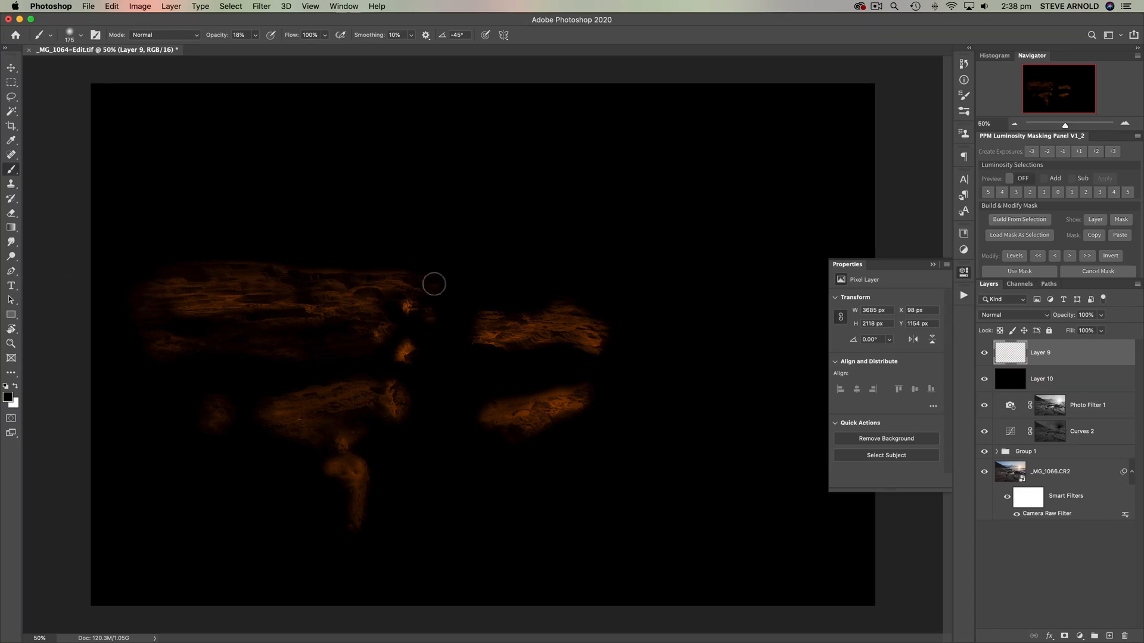
left_click_drag(433, 283, 550, 312)
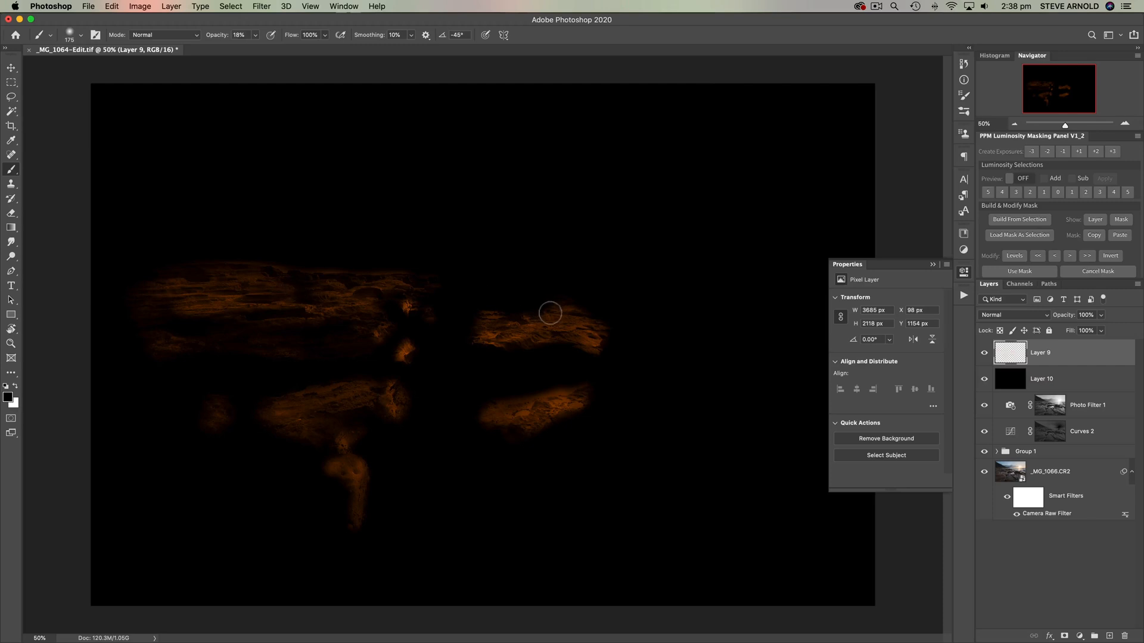
mouse_move(592, 338)
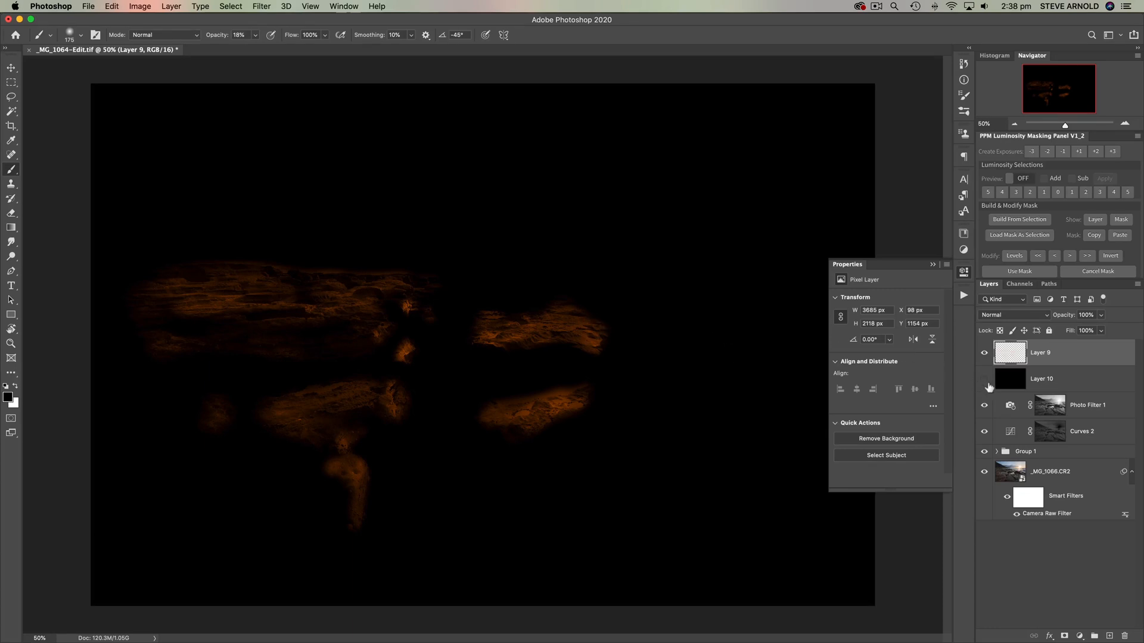
left_click(1013, 314)
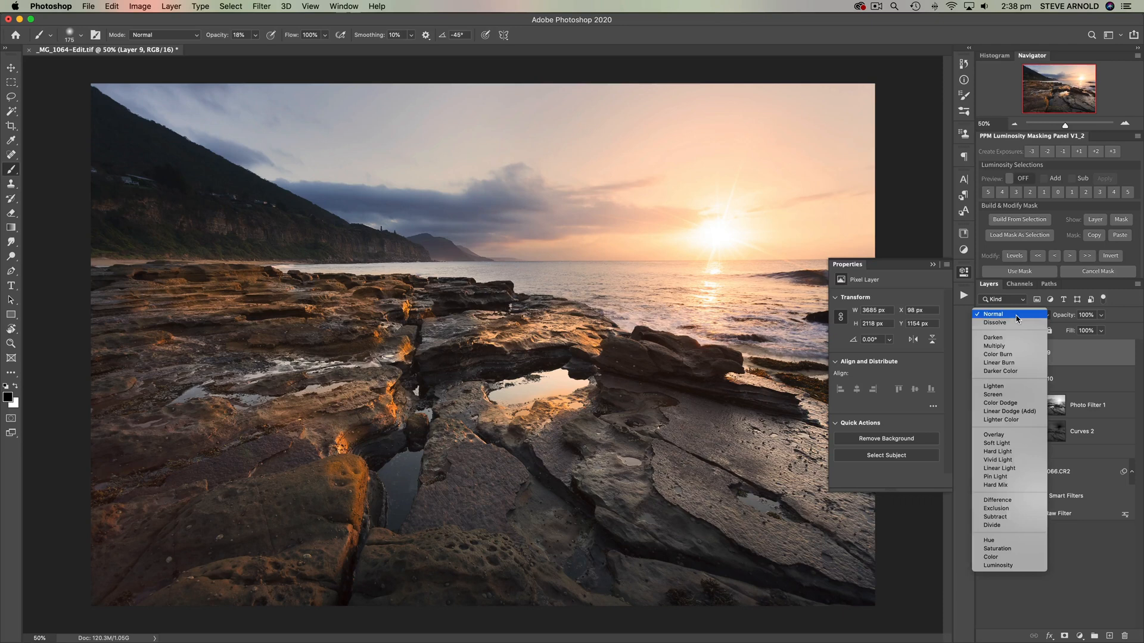
left_click(993, 434)
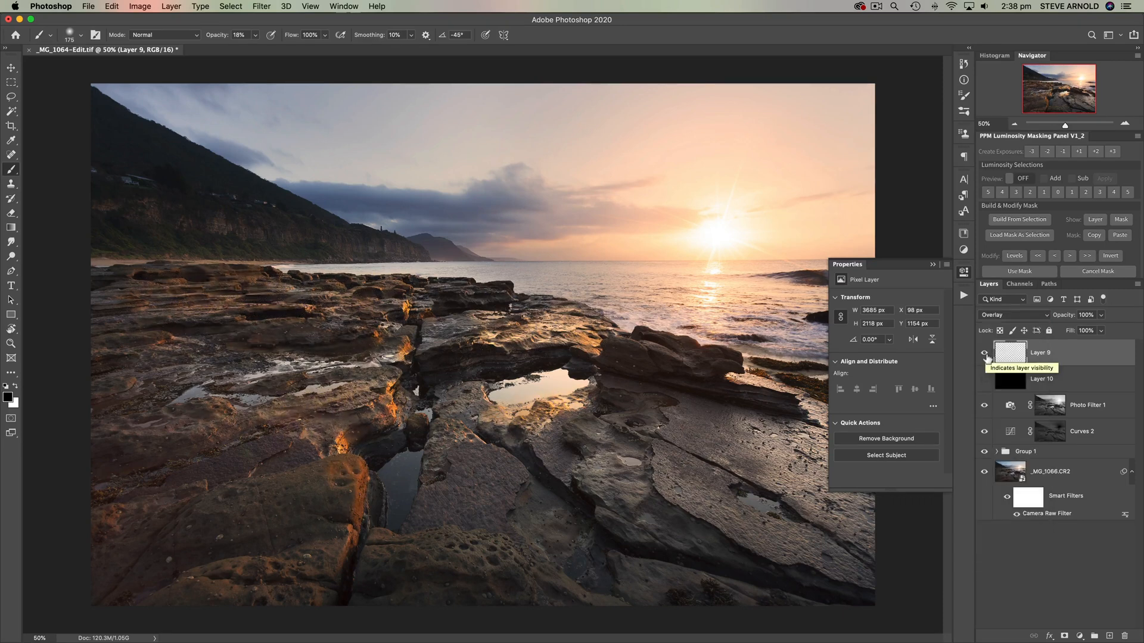